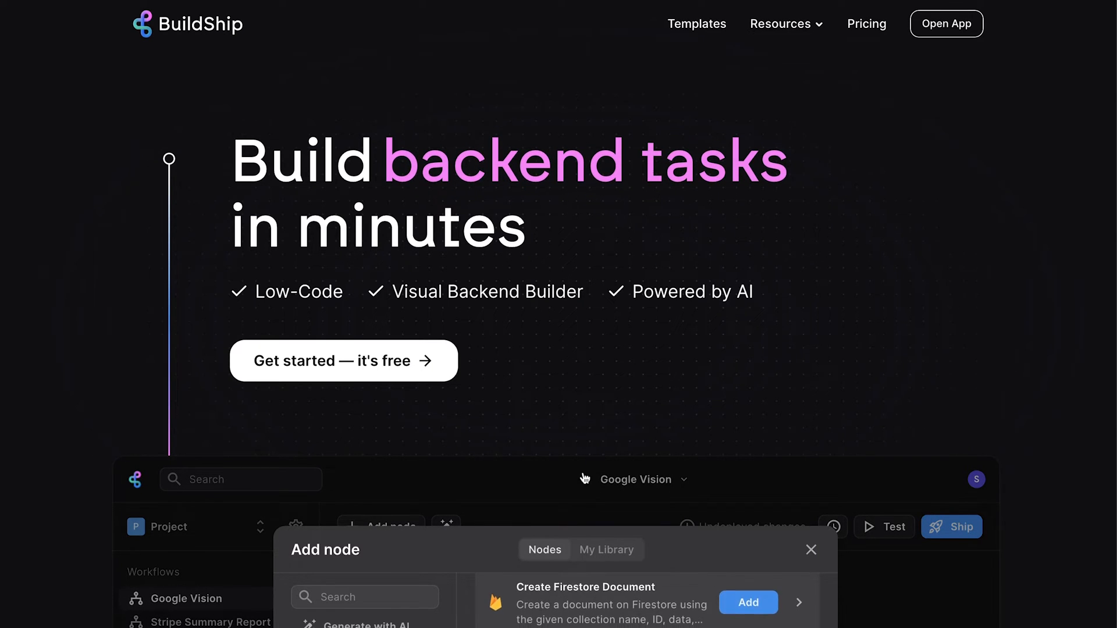
Browse the BuildShip dashboard and reach the Workflows area
scroll("down", 3)
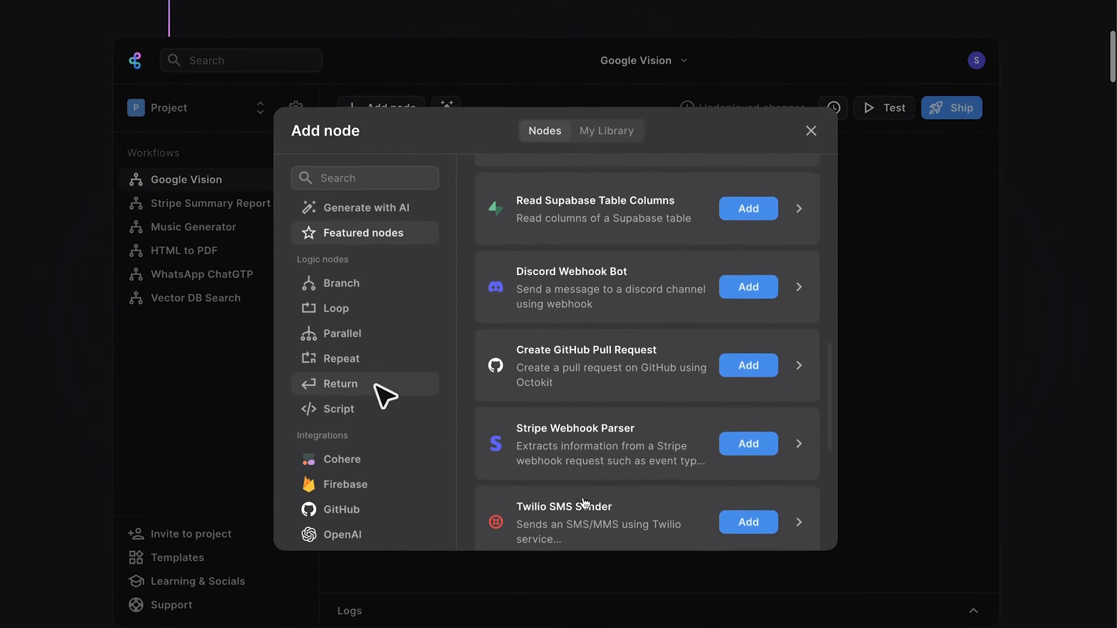
left_click(341, 383)
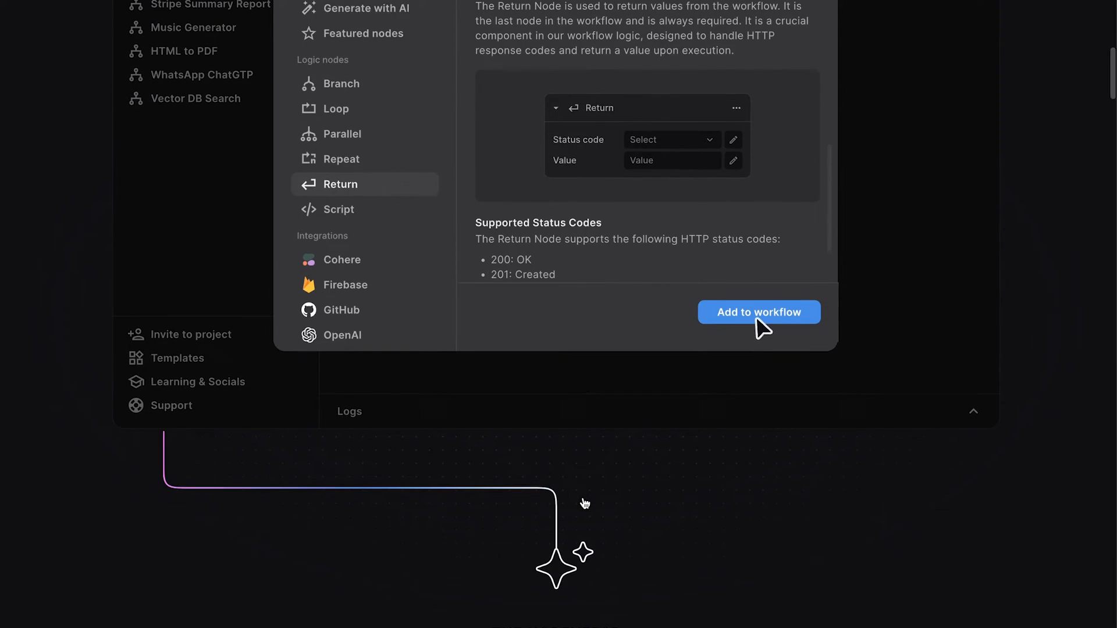
left_click(757, 312)
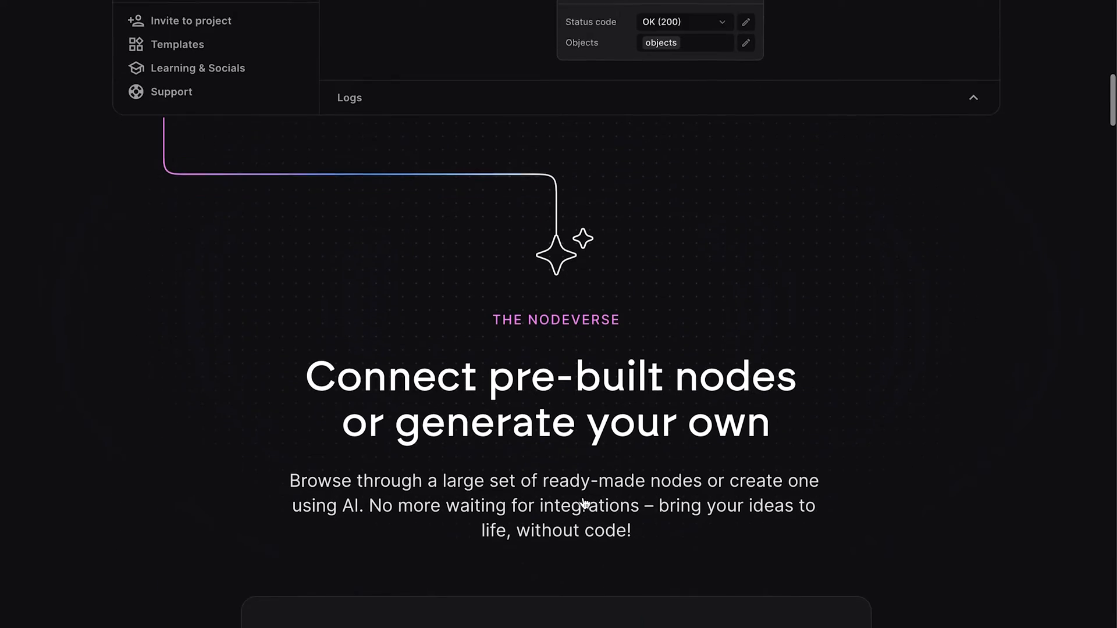
scroll("down", 3)
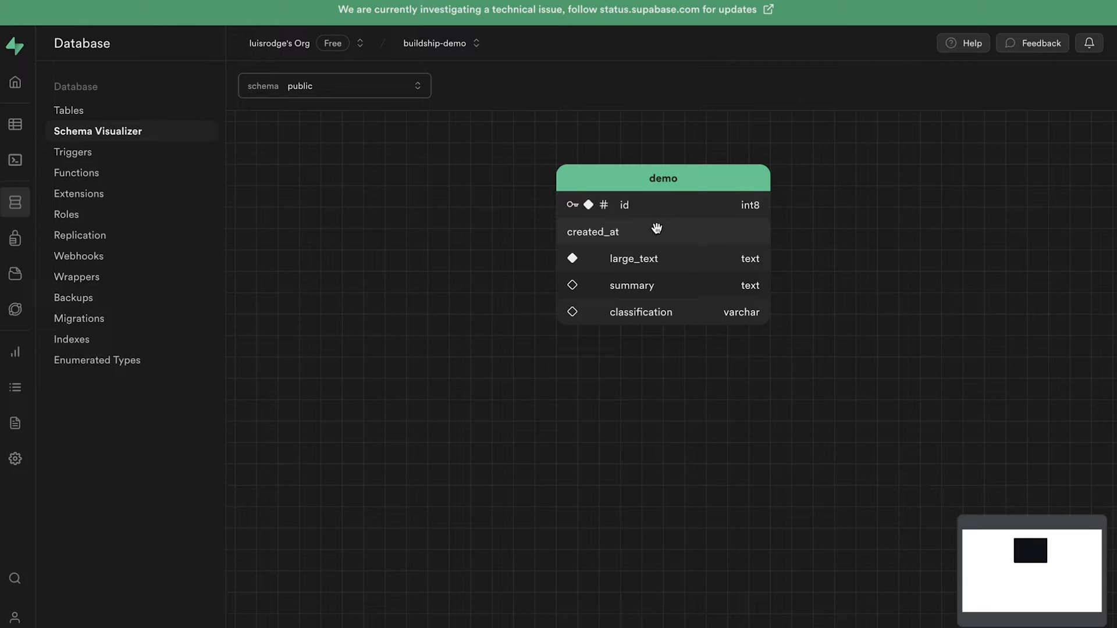
mouse_move(983, 230)
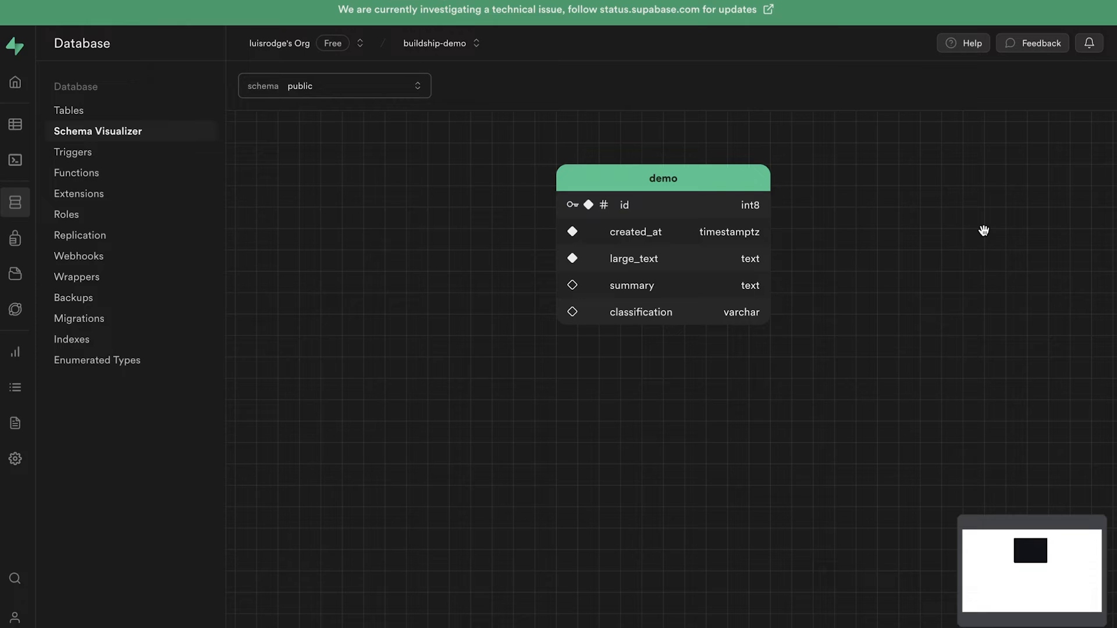
left_click(78, 256)
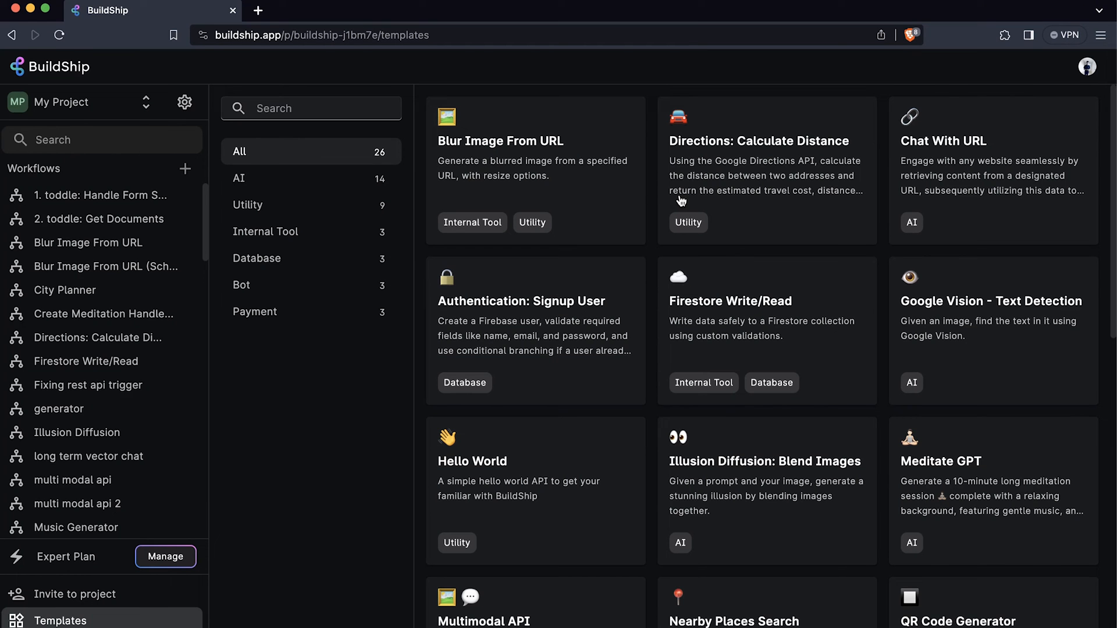
mouse_move(185, 167)
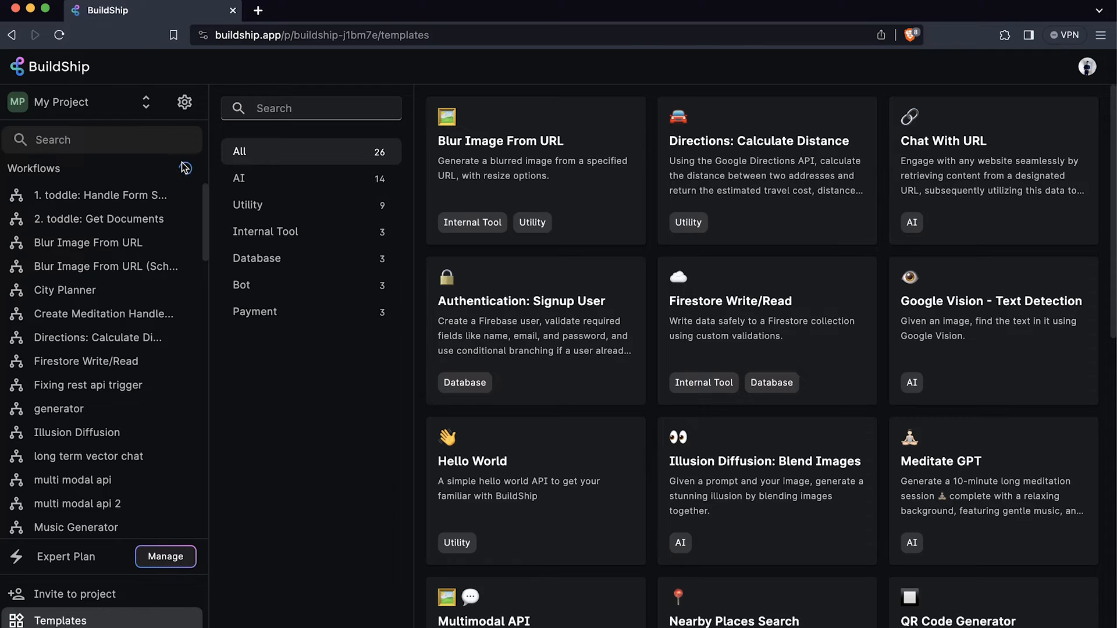
Create a new empty workflow with a Rest API Call trigger on its canvas
left_click(185, 169)
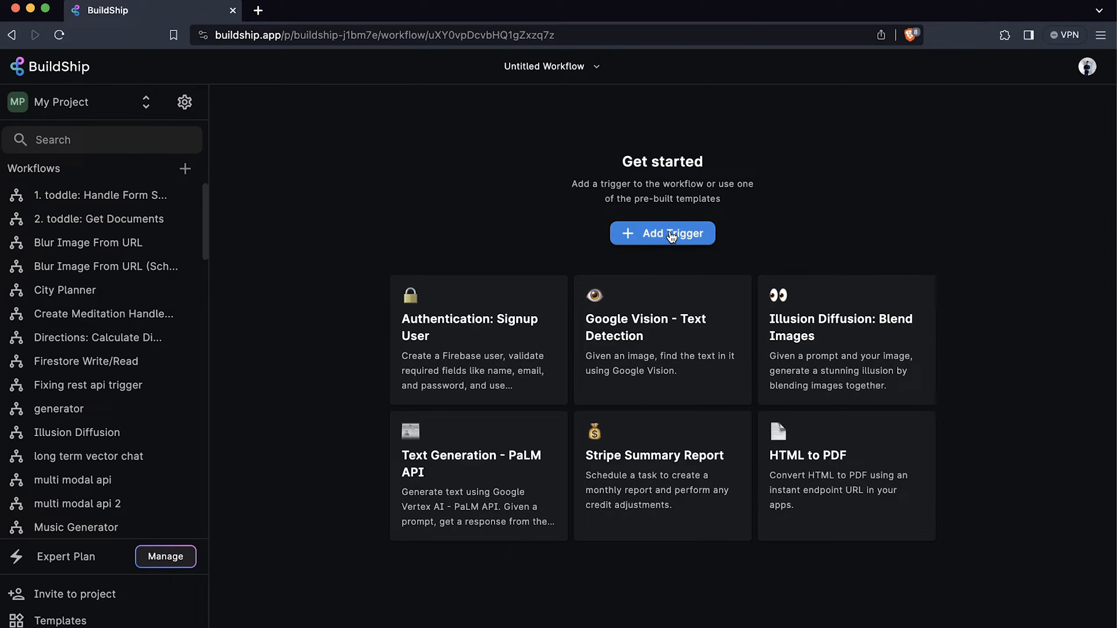
left_click(662, 233)
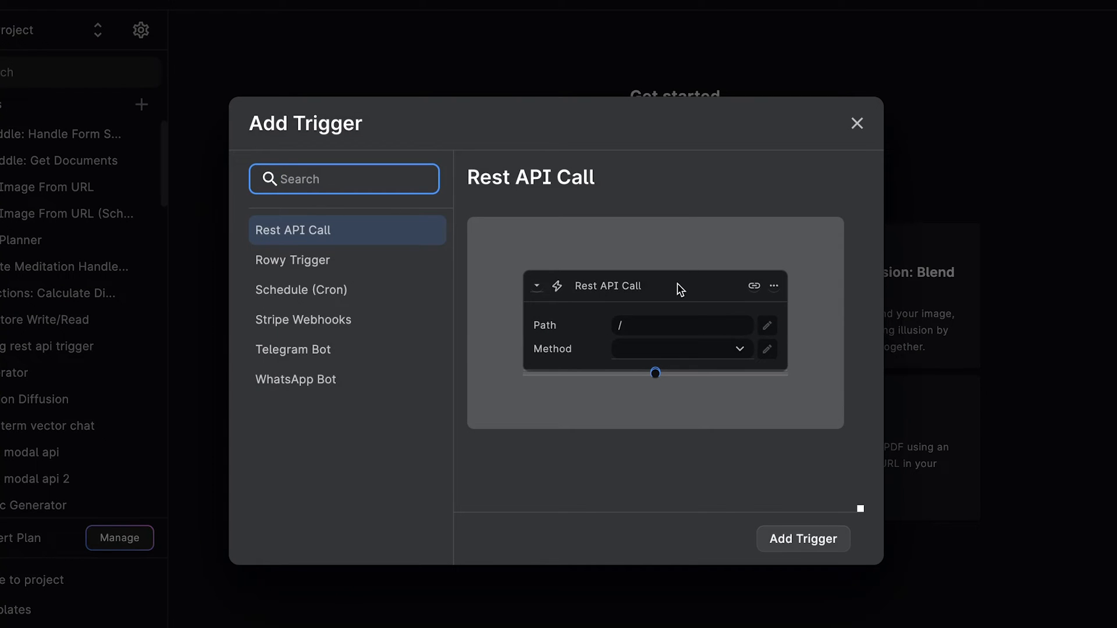
mouse_move(351, 232)
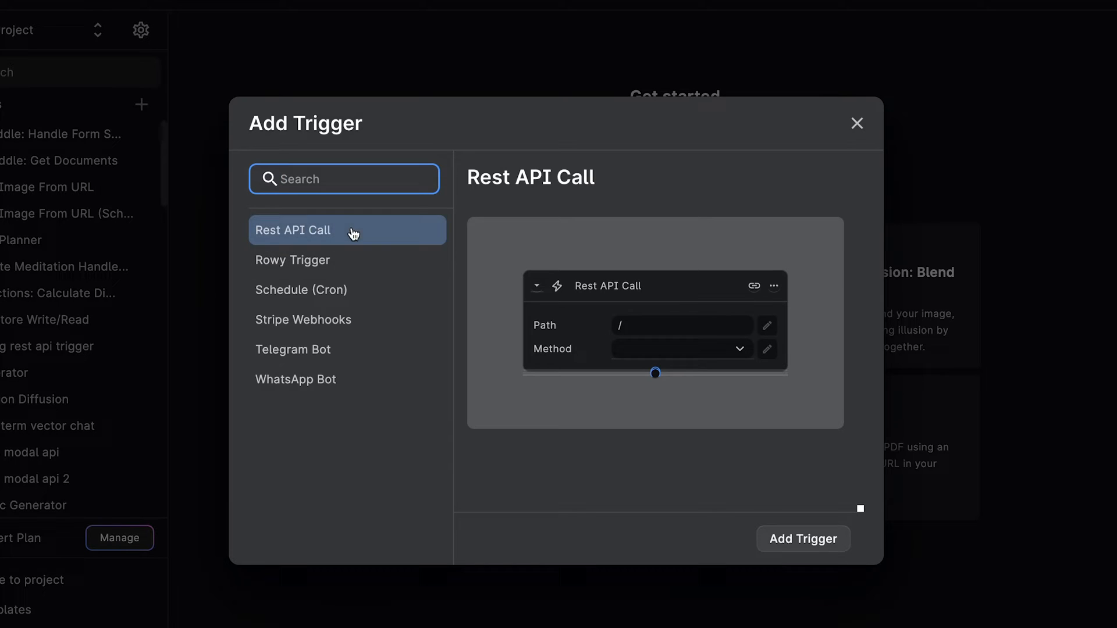
left_click(803, 538)
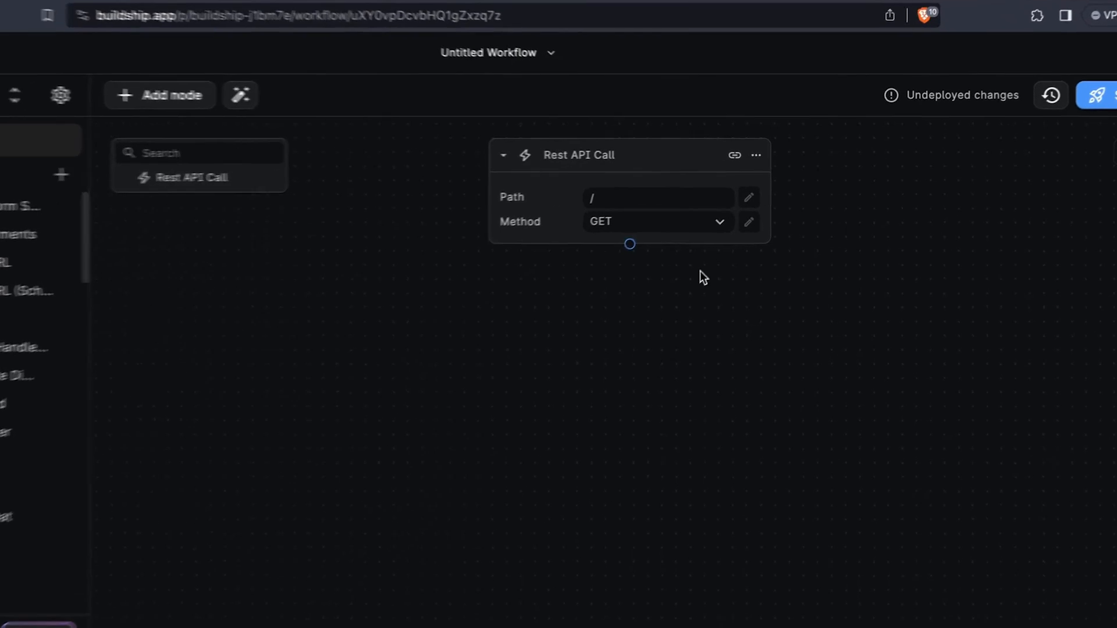
Set the trigger path to /supabase-update and its method to POST
type("supaba")
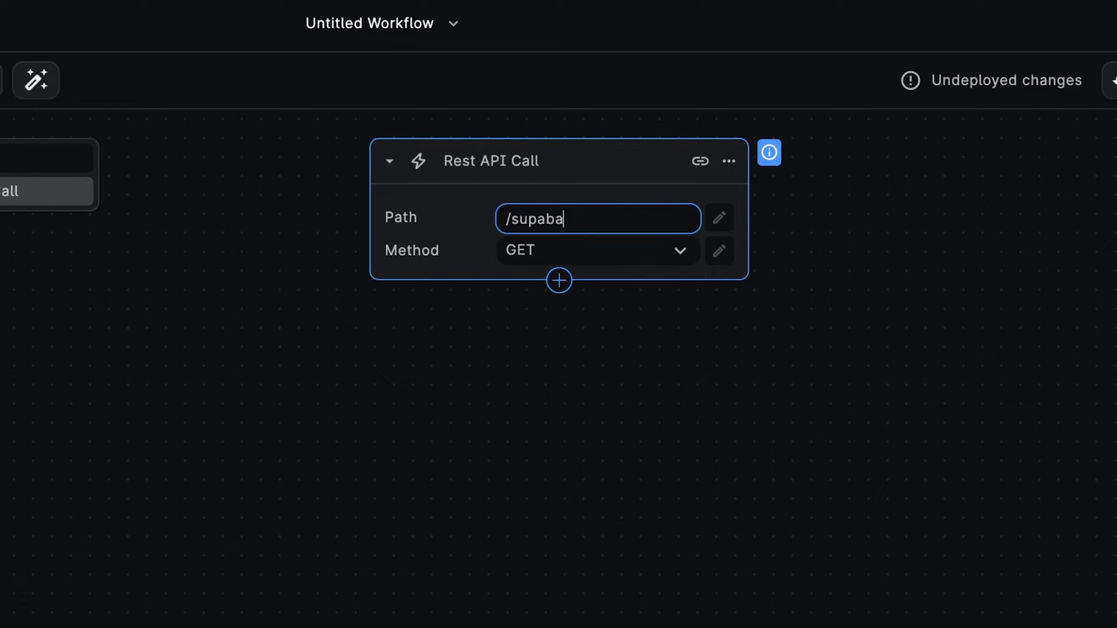
type("se-update")
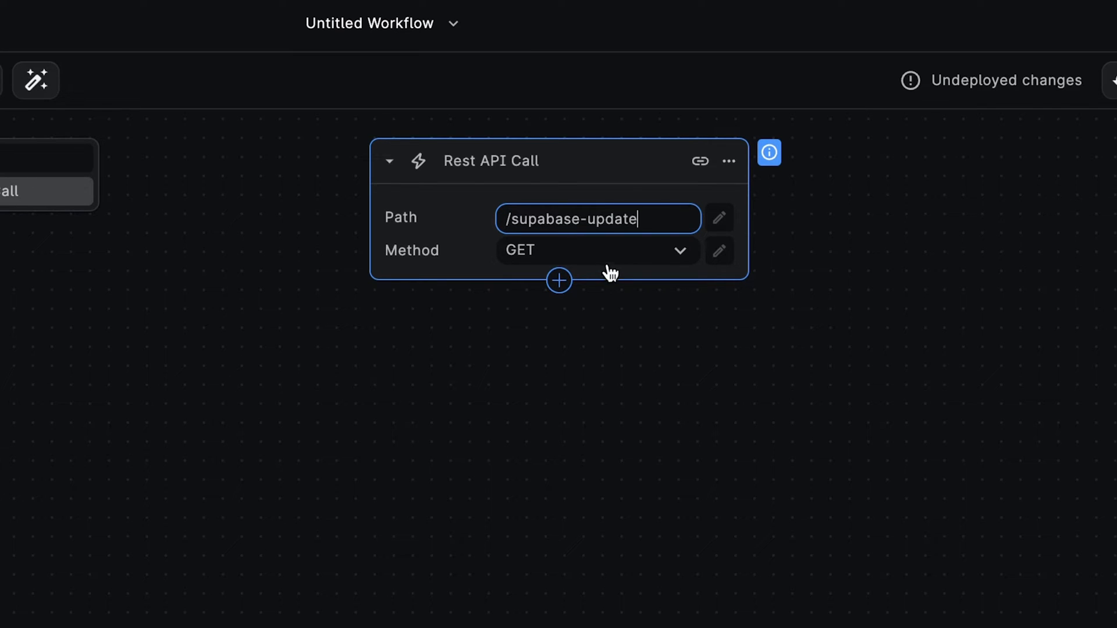
left_click(597, 251)
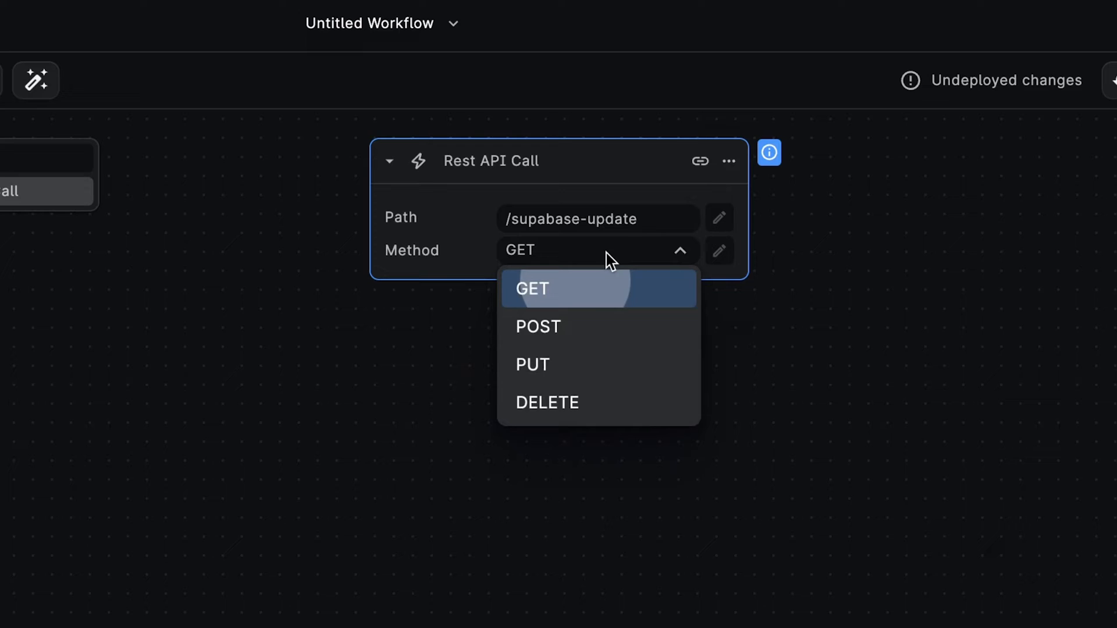
left_click(537, 327)
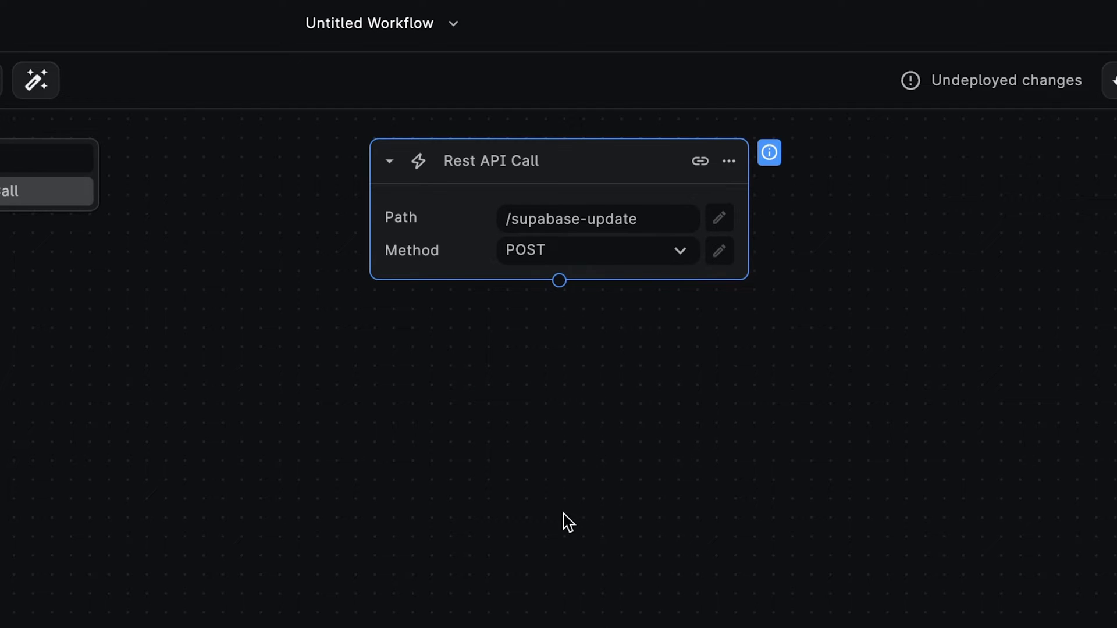
mouse_move(563, 310)
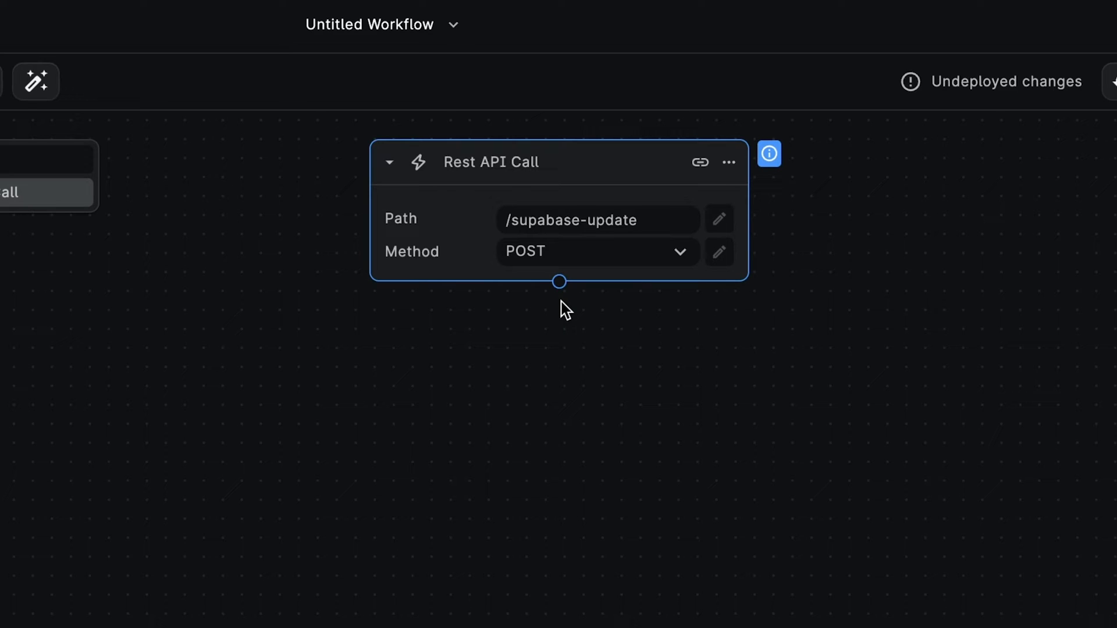
mouse_move(559, 284)
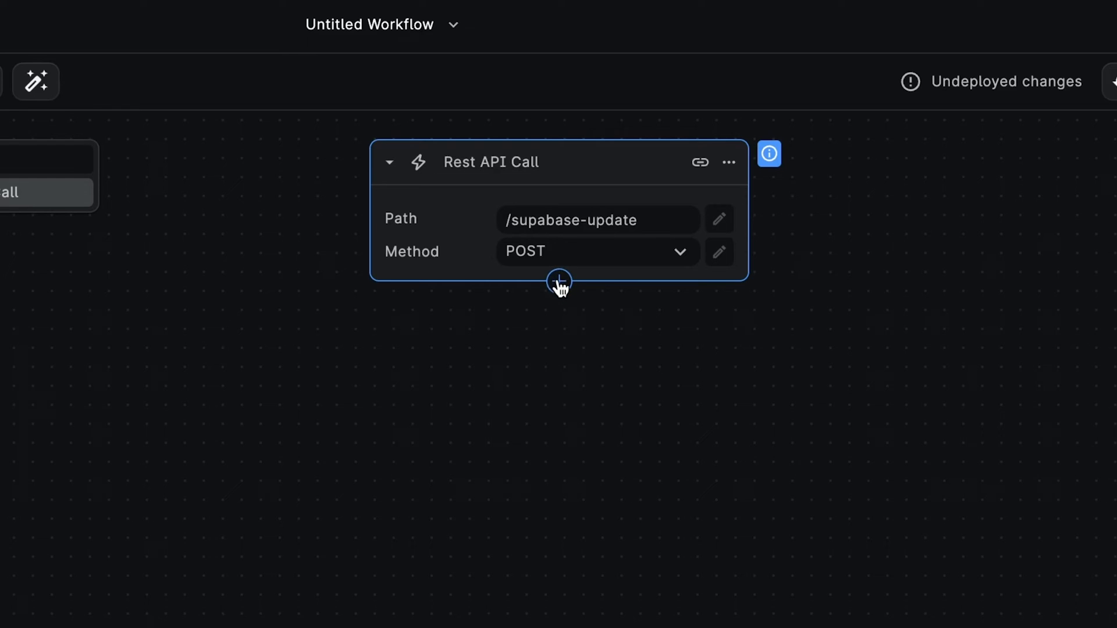
Add a Parallel block with a Cohere Text Summarizer using the stored Cohere key secret
left_click(560, 284)
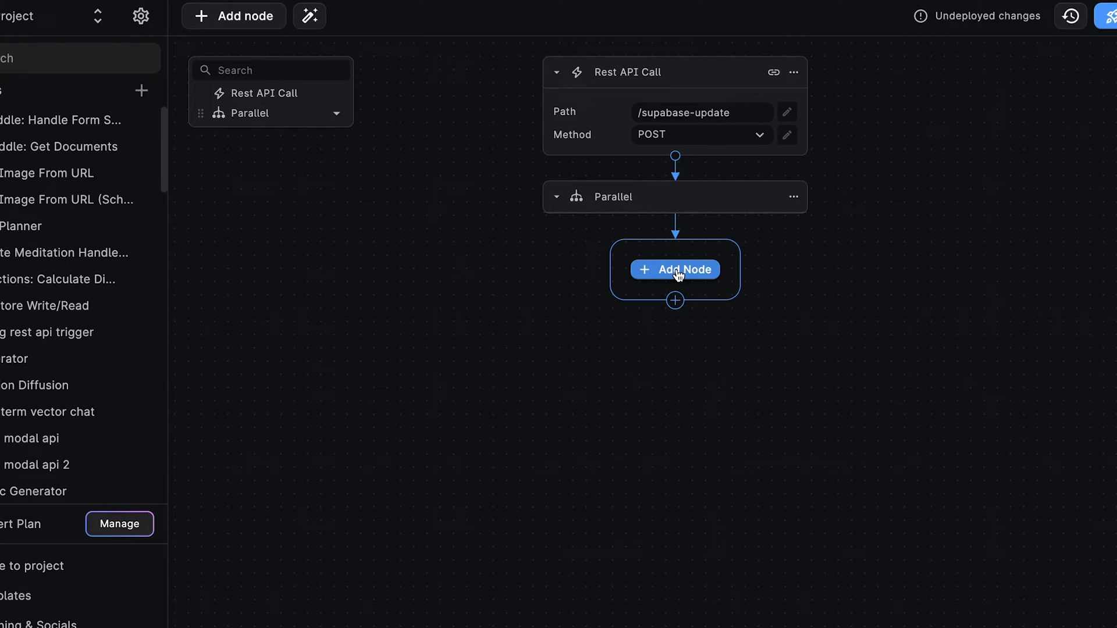
left_click(675, 269)
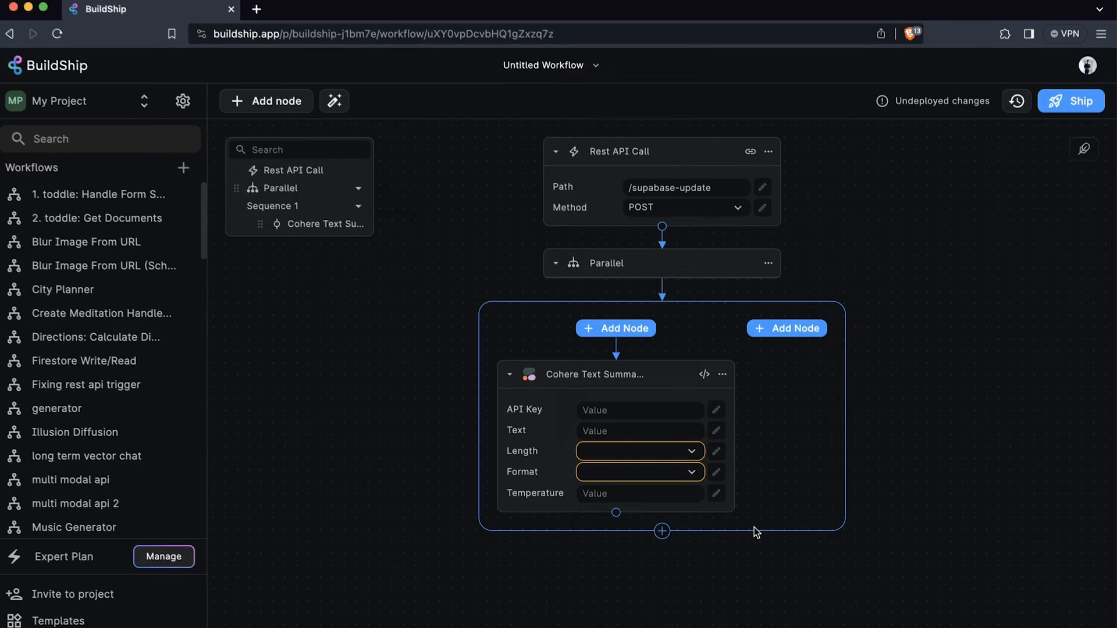
left_click(715, 410)
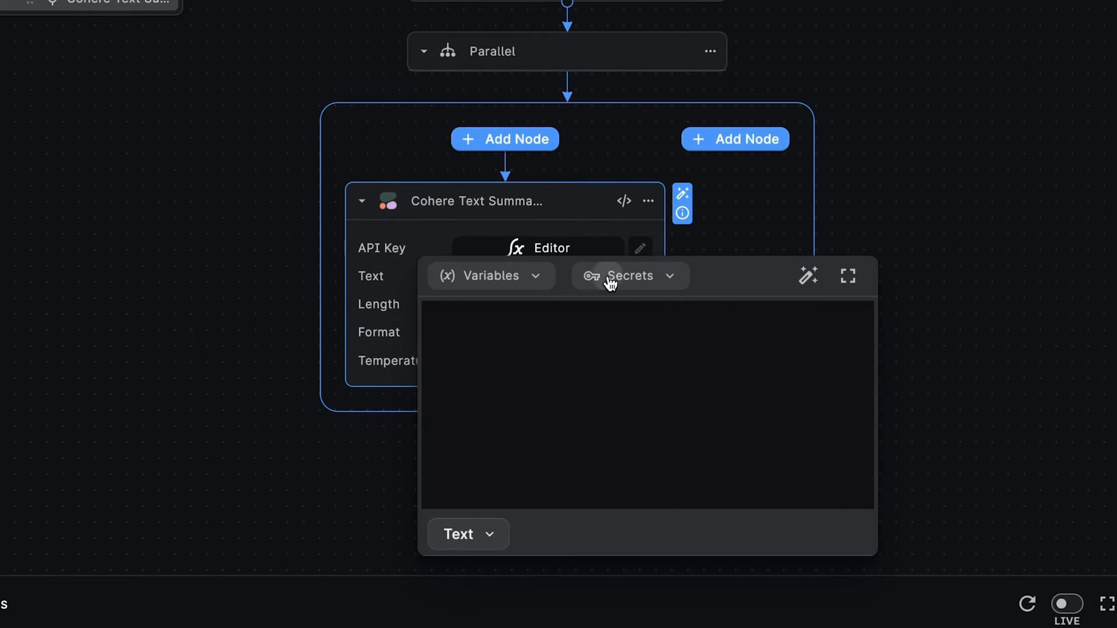
left_click(628, 276)
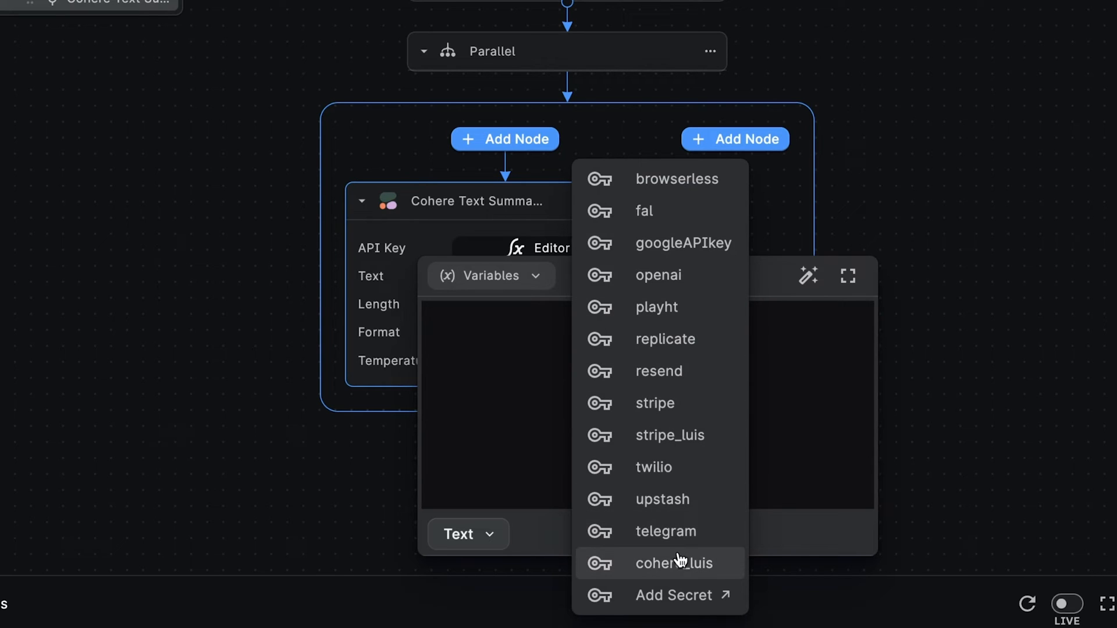
left_click(674, 563)
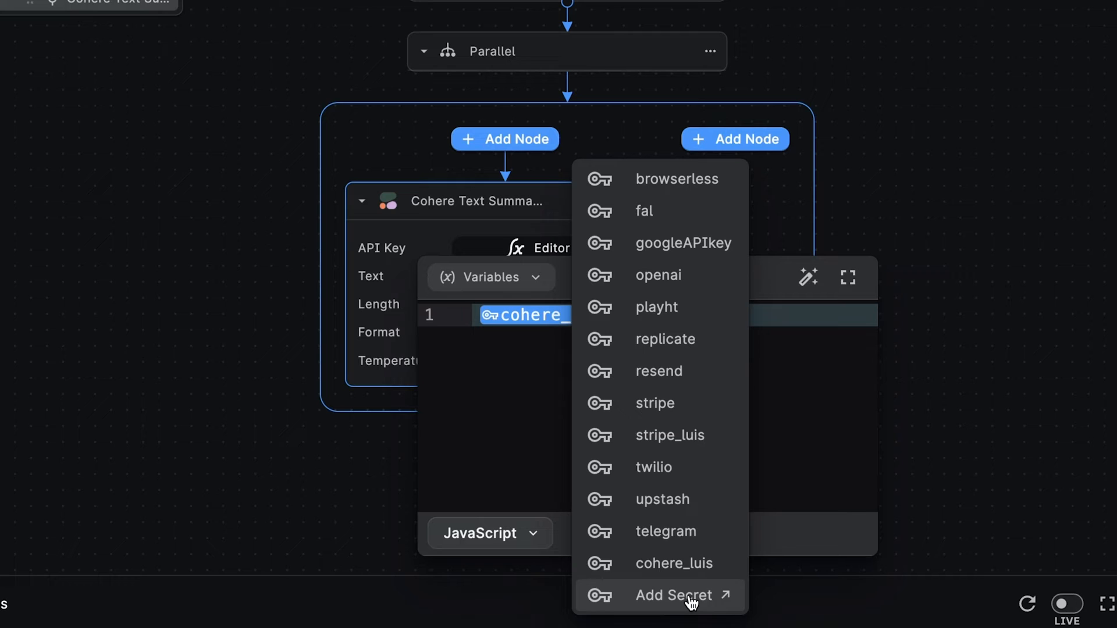
left_click(673, 563)
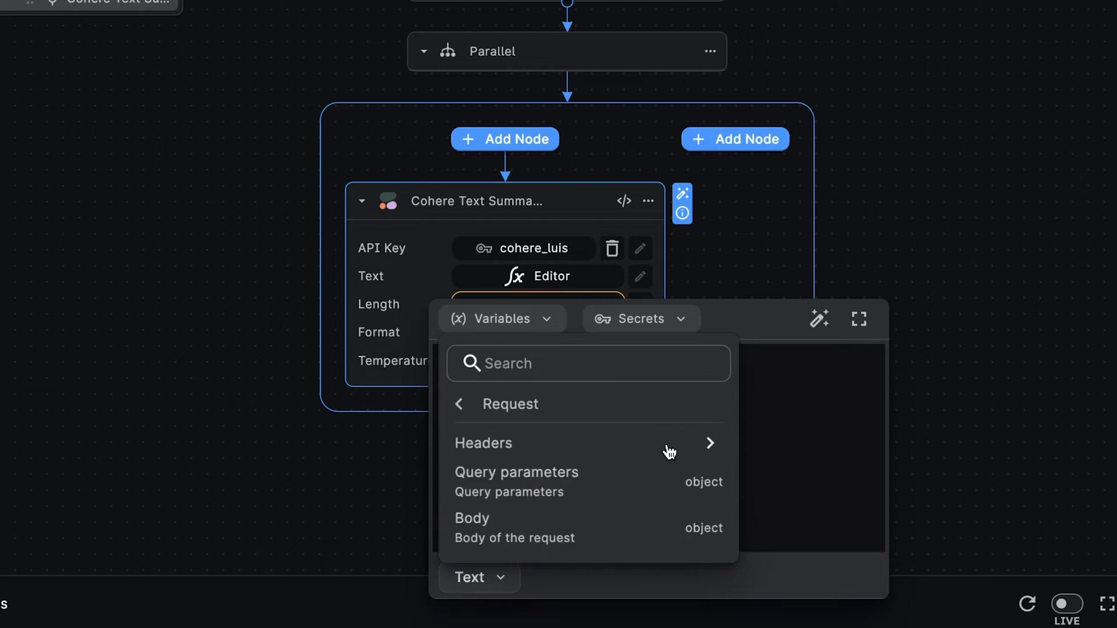
Feed the summarizer Body.record.large_text with short length and paragraph format
left_click(471, 518)
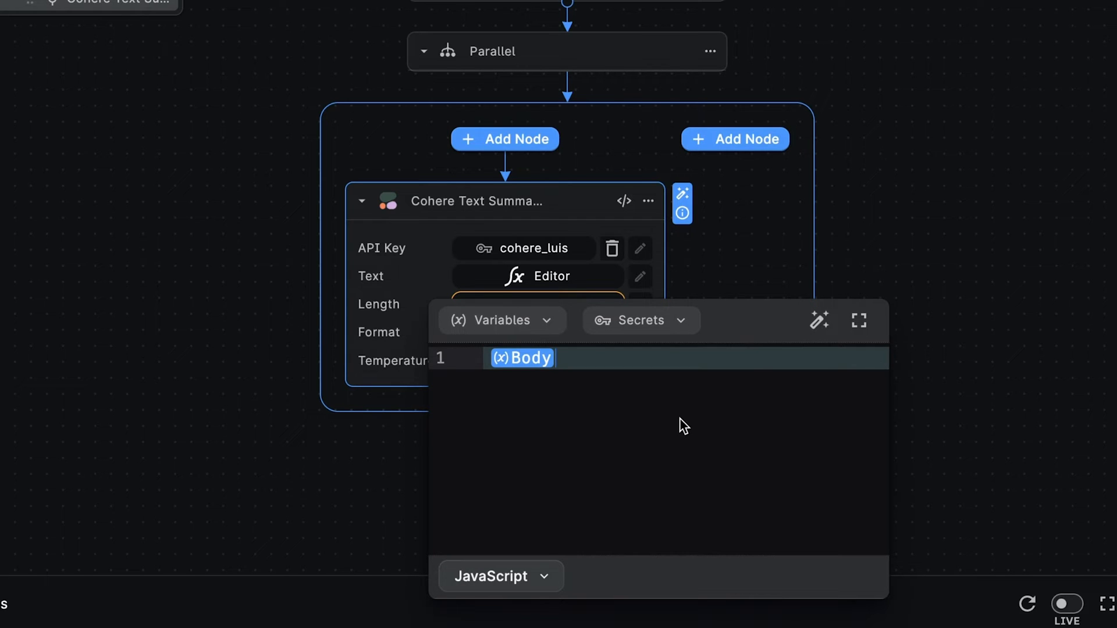
type(".re")
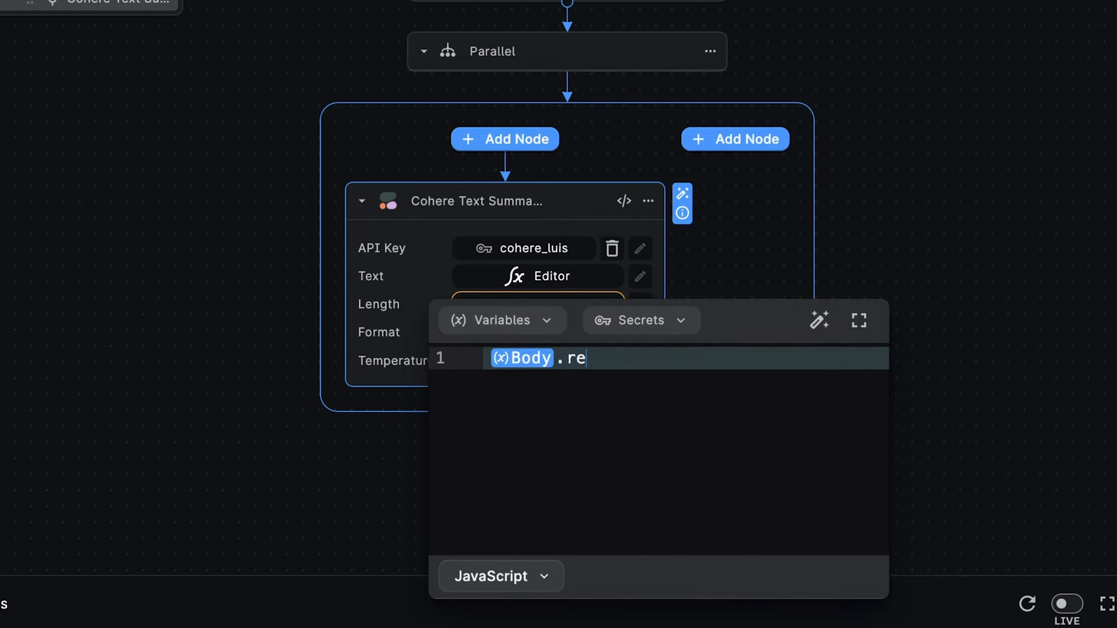
type("cord.")
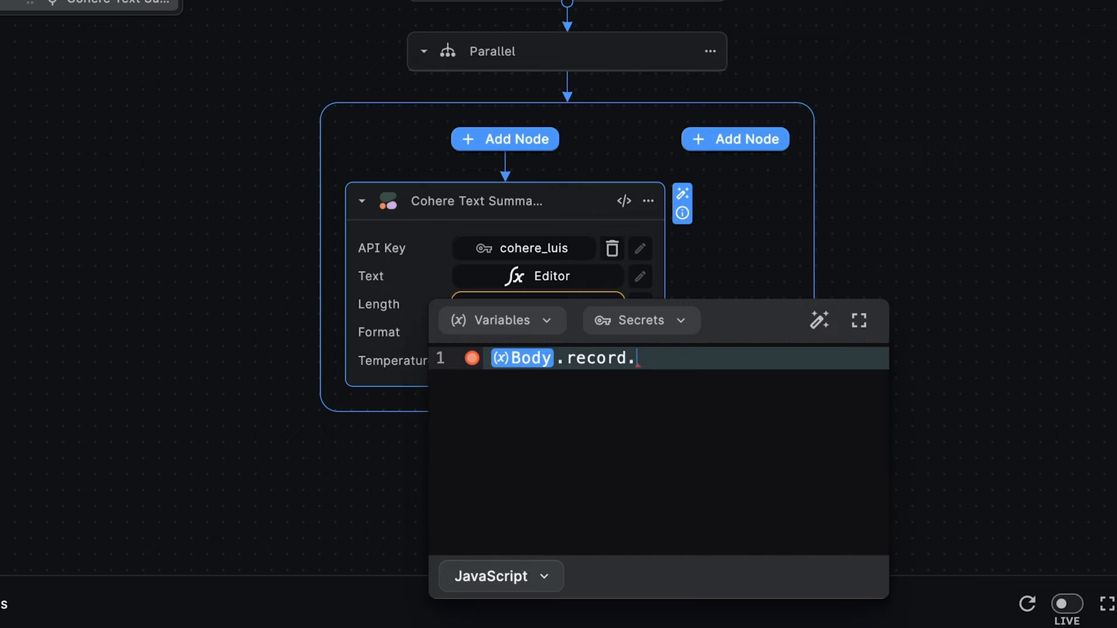
type("large_text")
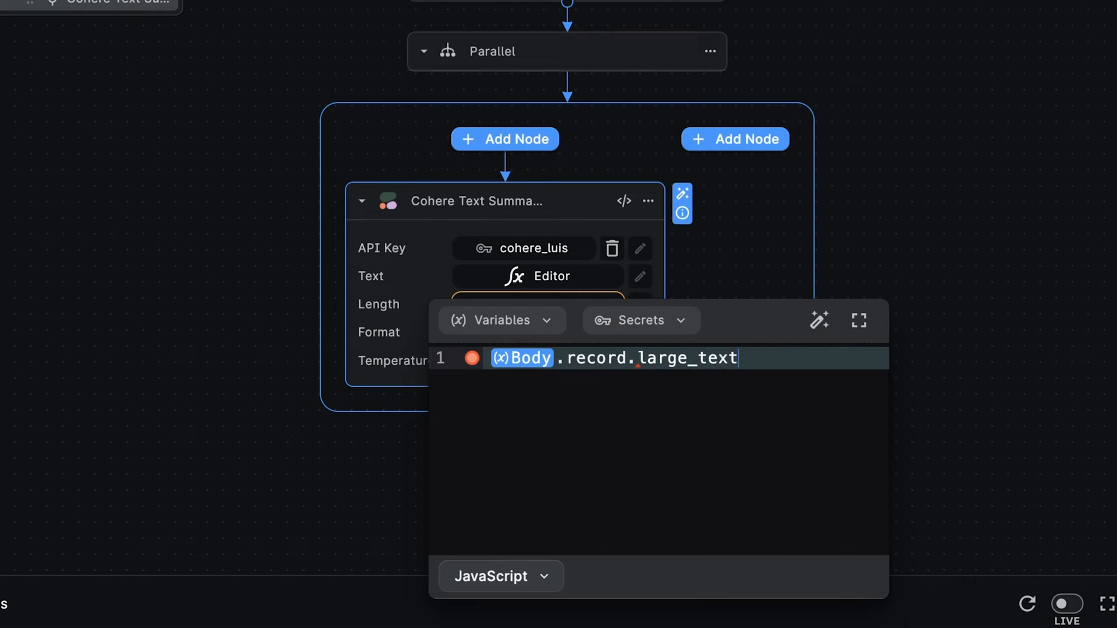
left_click(536, 304)
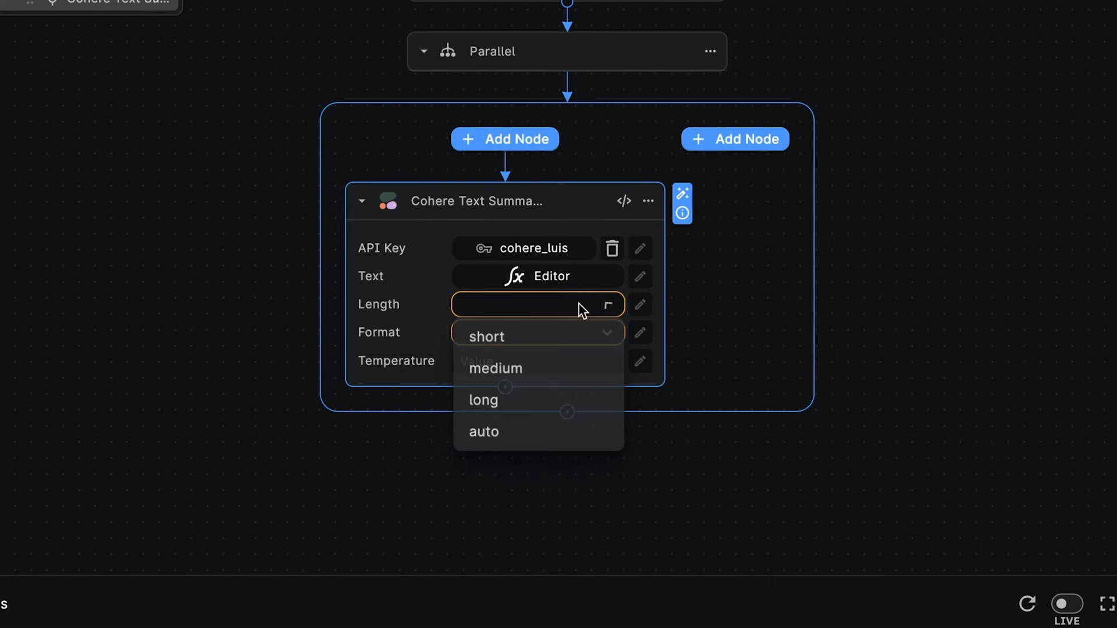
left_click(486, 335)
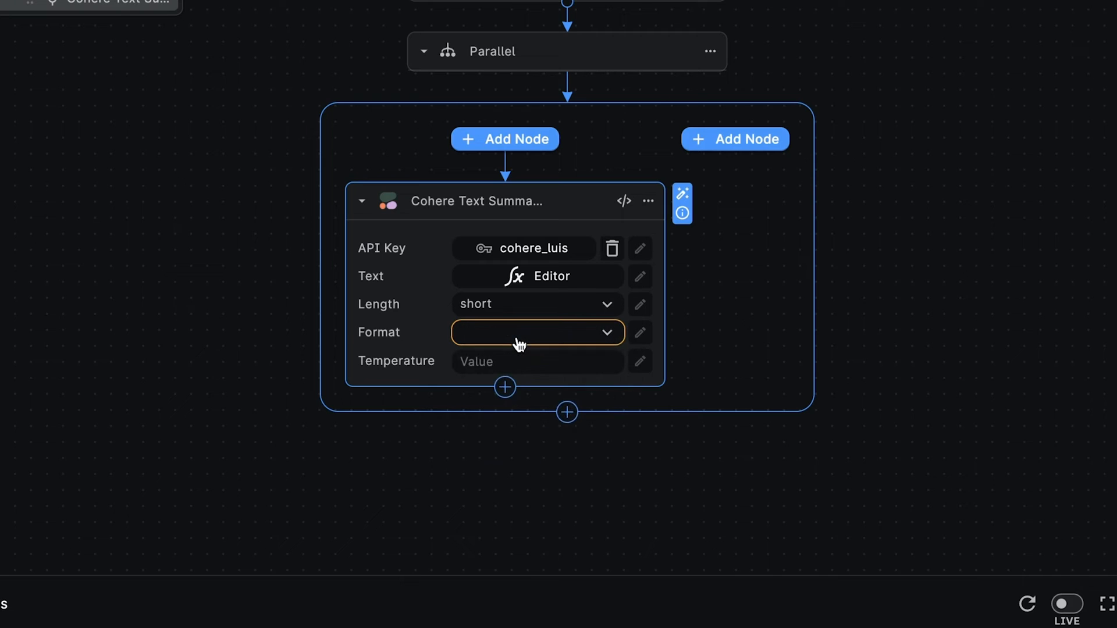
left_click(537, 331)
type("0.")
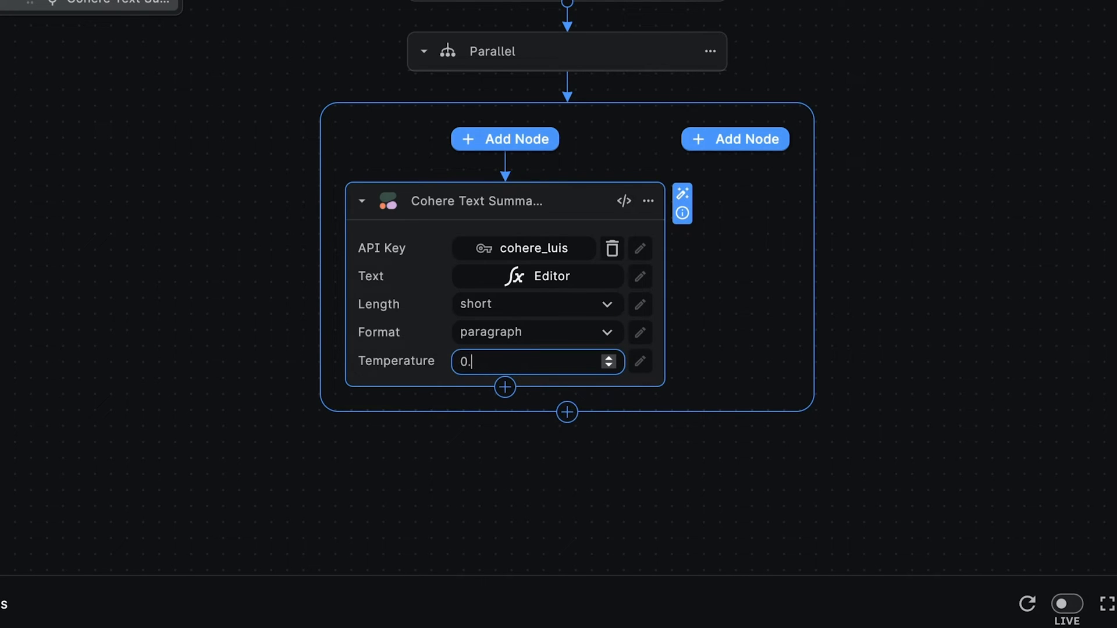
left_click(504, 139)
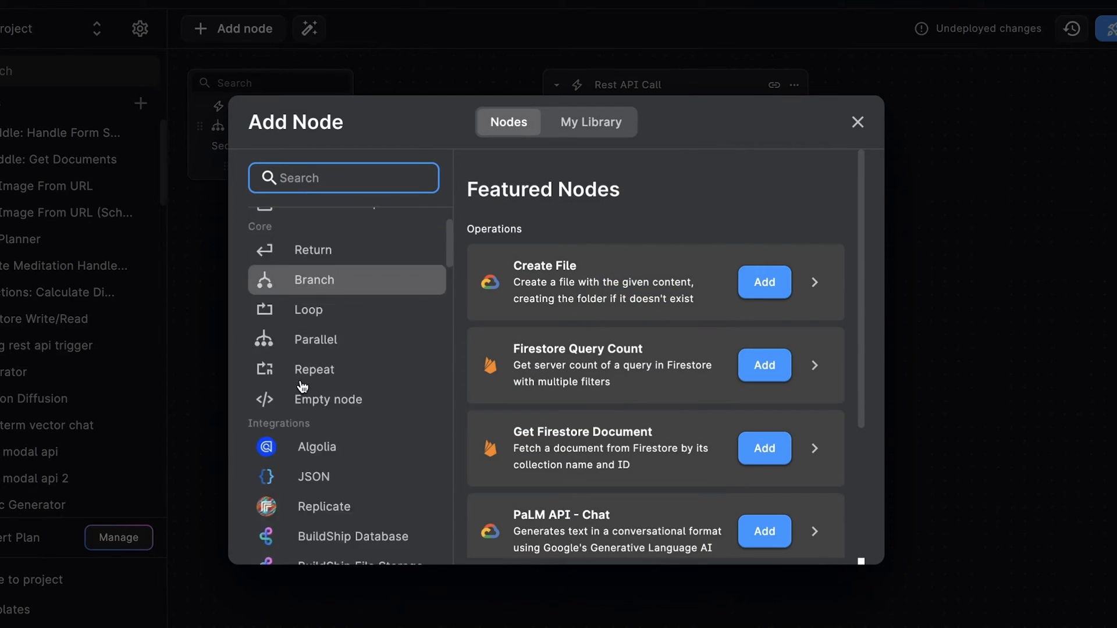
Add a Cohere Classify node using the cohere_luis secret as its API key
left_click(320, 283)
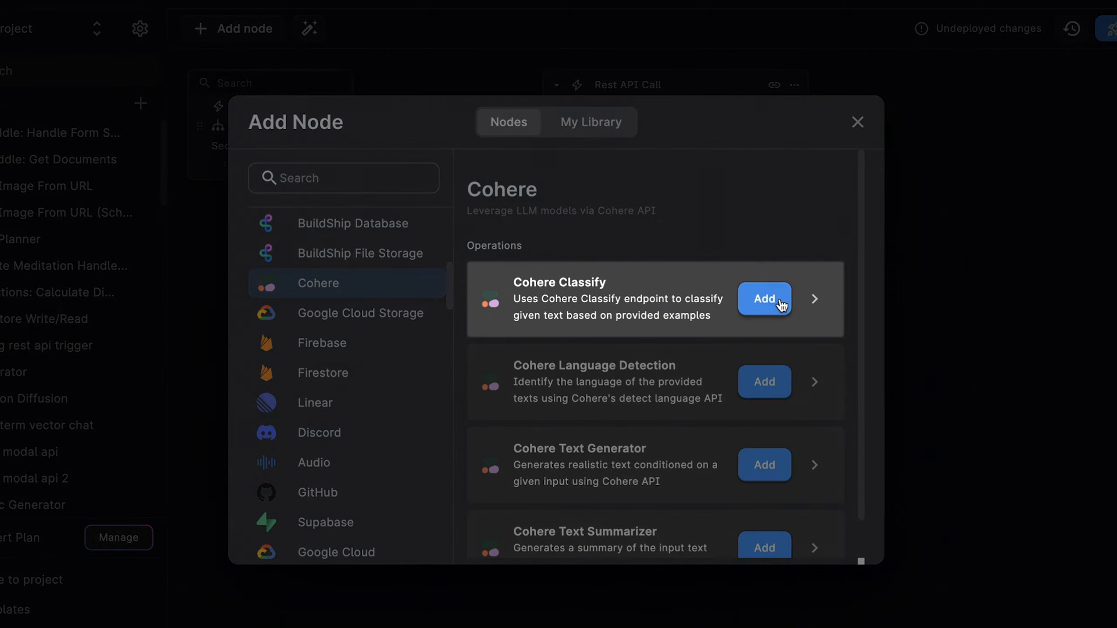
left_click(764, 299)
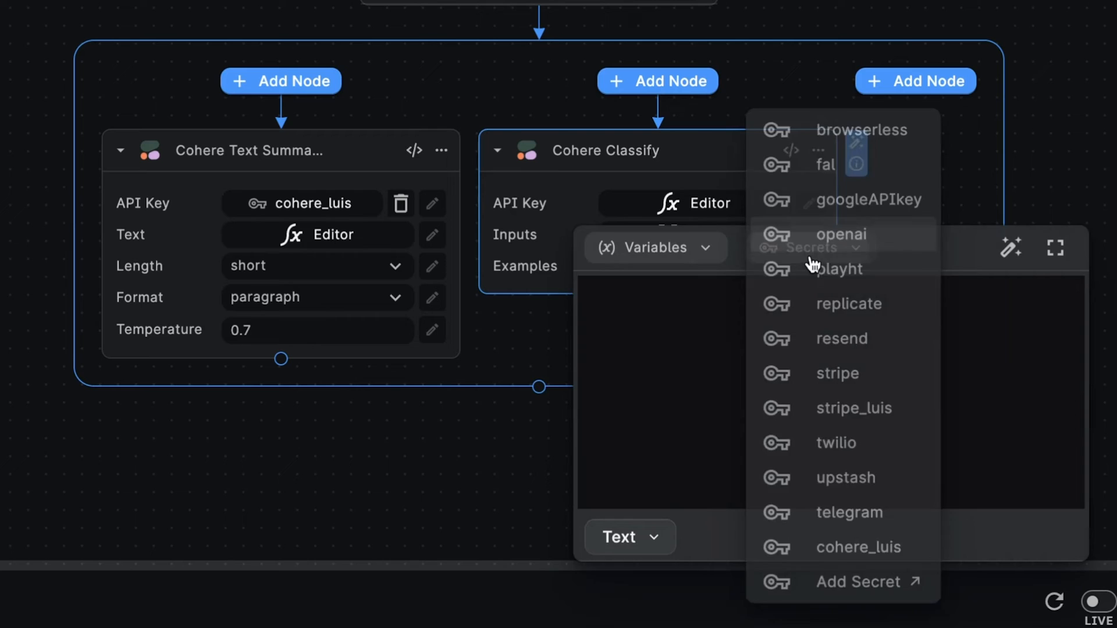
left_click(858, 547)
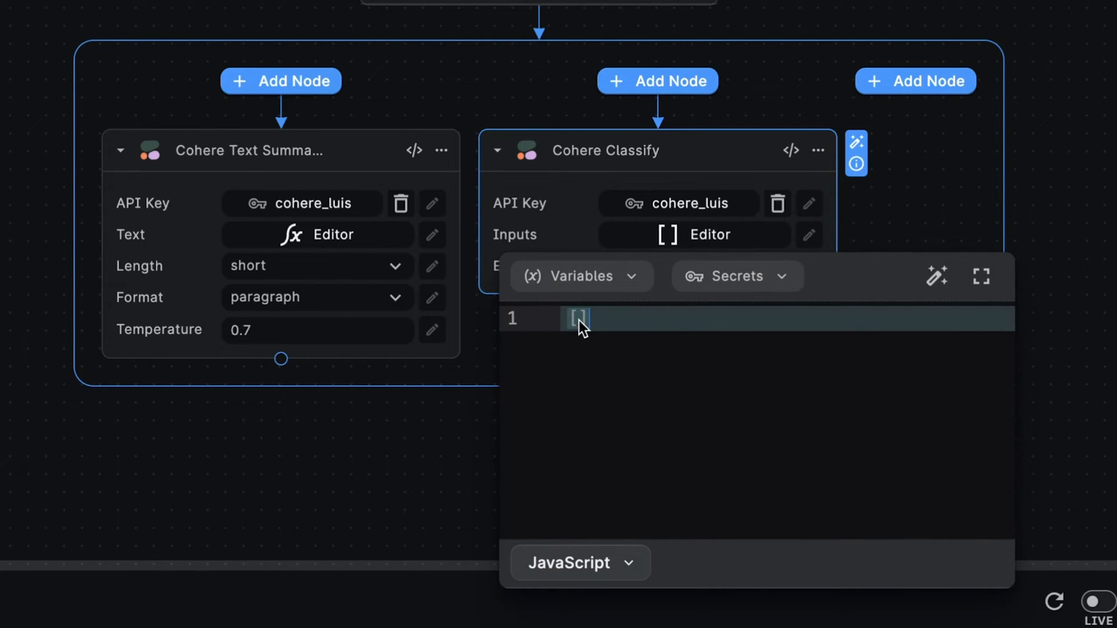
Set the classifier input to Body.record.large_text and review its Examples
left_click(577, 277)
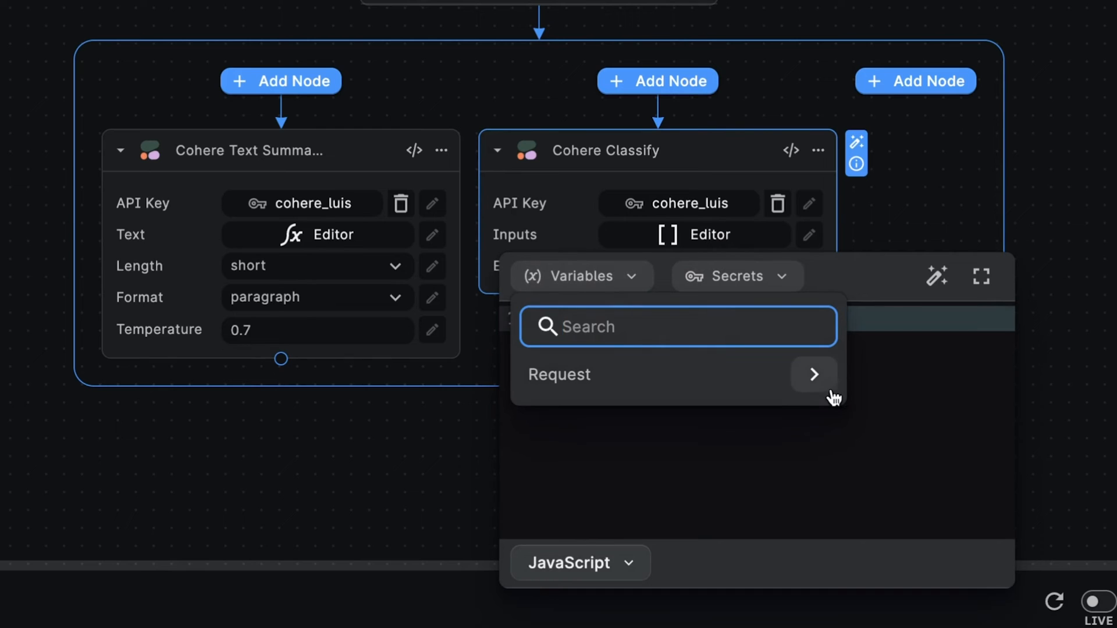
left_click(814, 374)
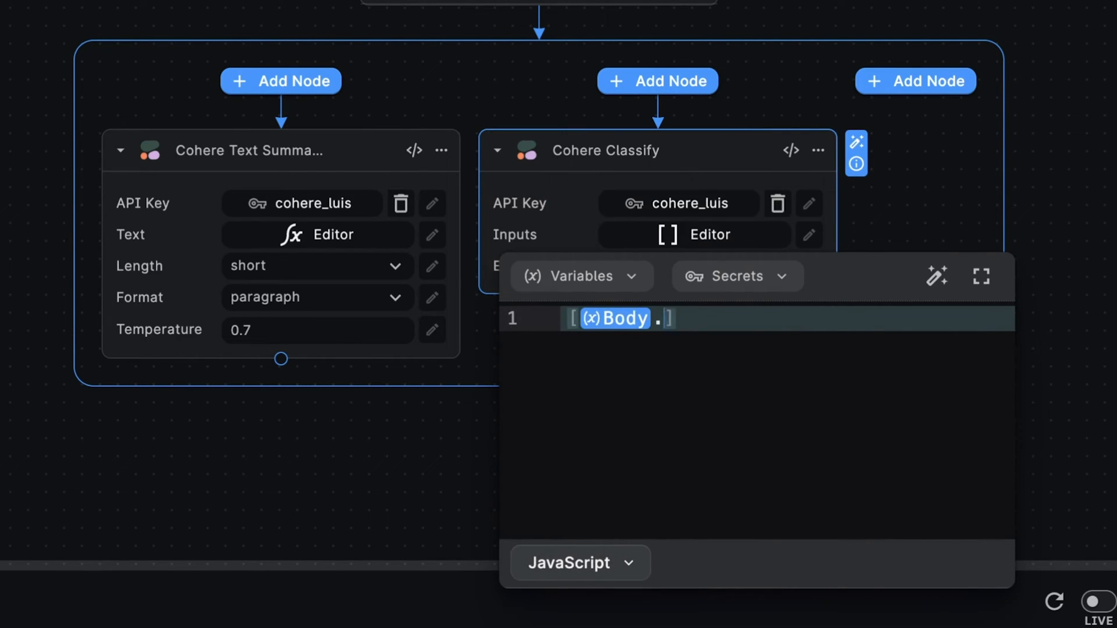
type("record.large_text")
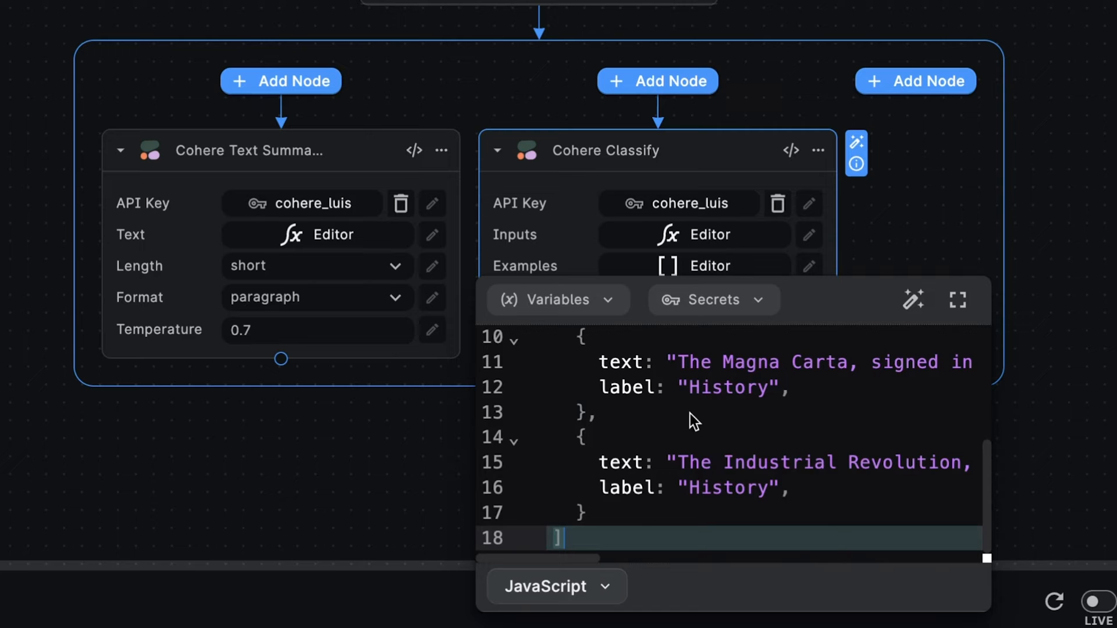
scroll("up", 3)
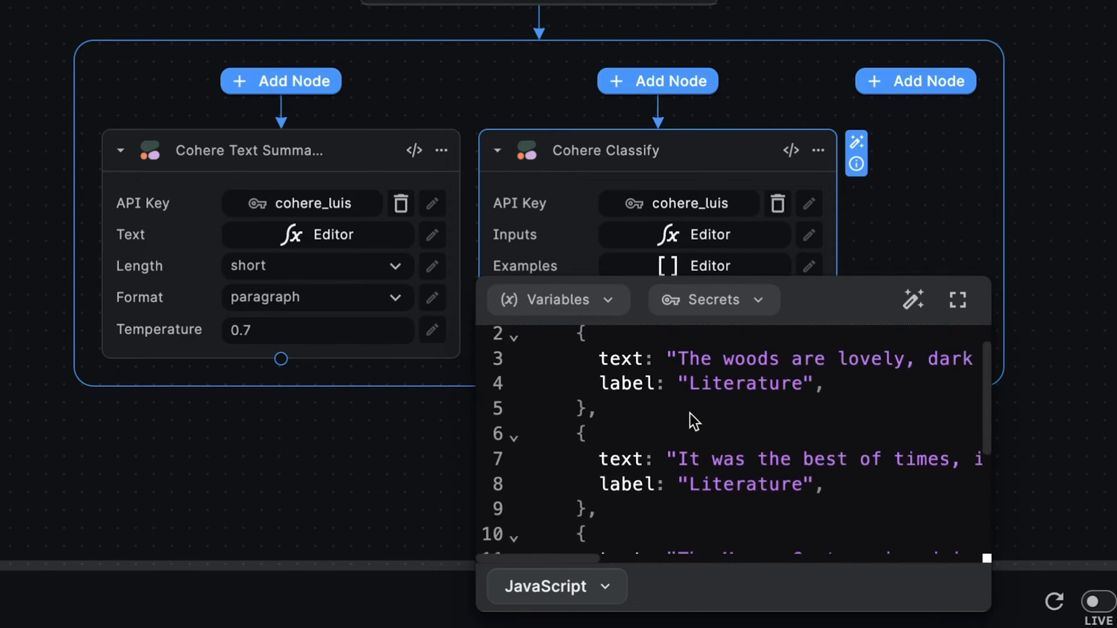
scroll("down", 3)
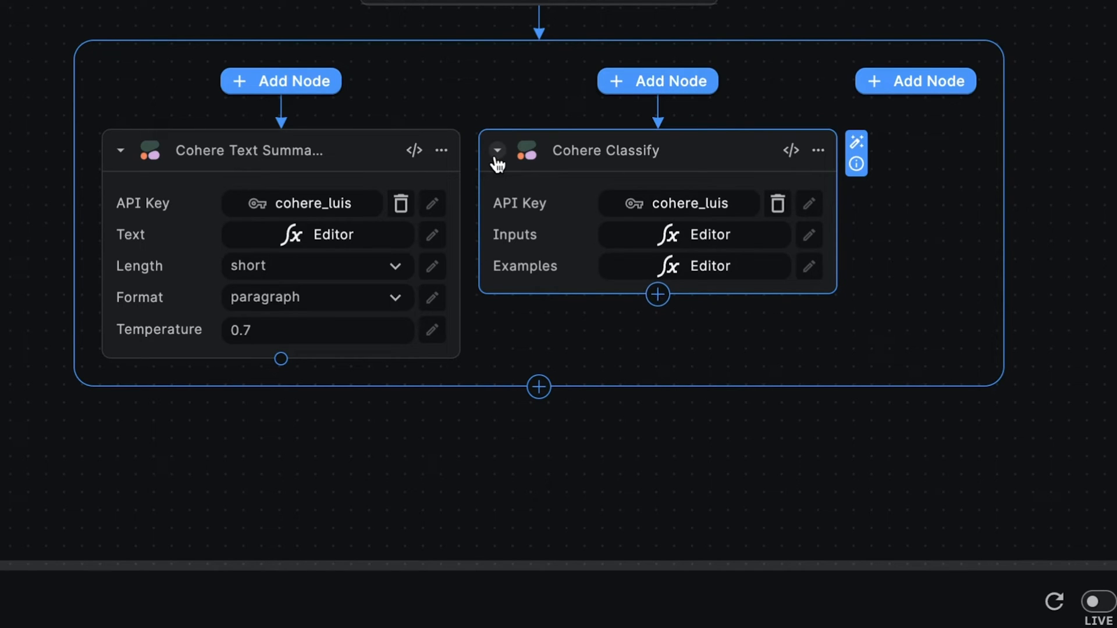
mouse_move(762, 234)
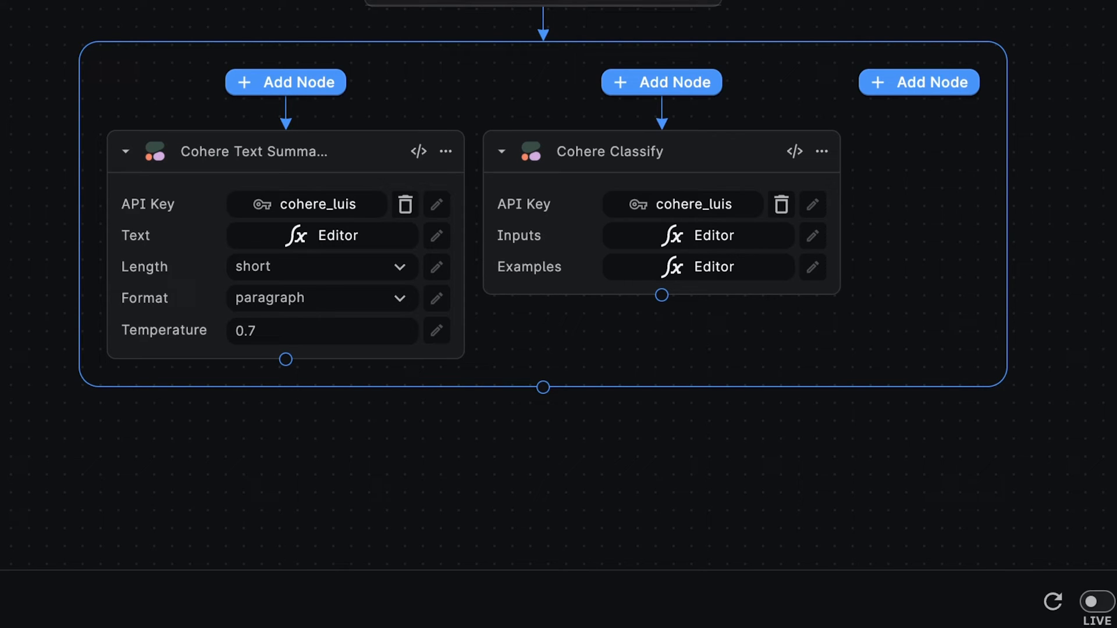
mouse_move(773, 23)
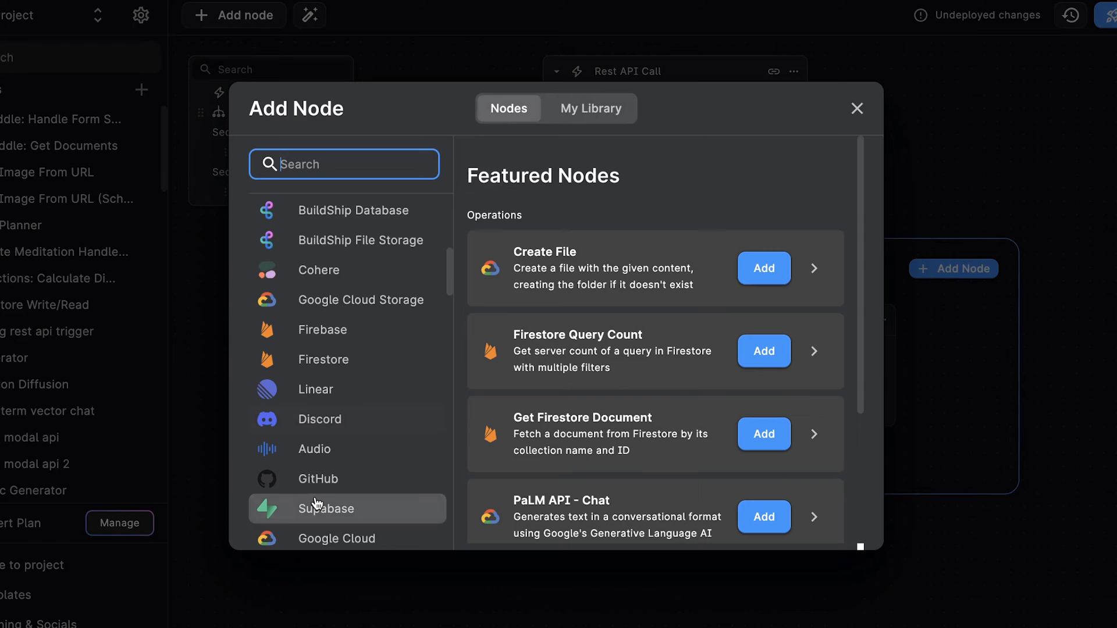
Add an Update Supabase Row node from the Supabase category after the parallel block
left_click(326, 508)
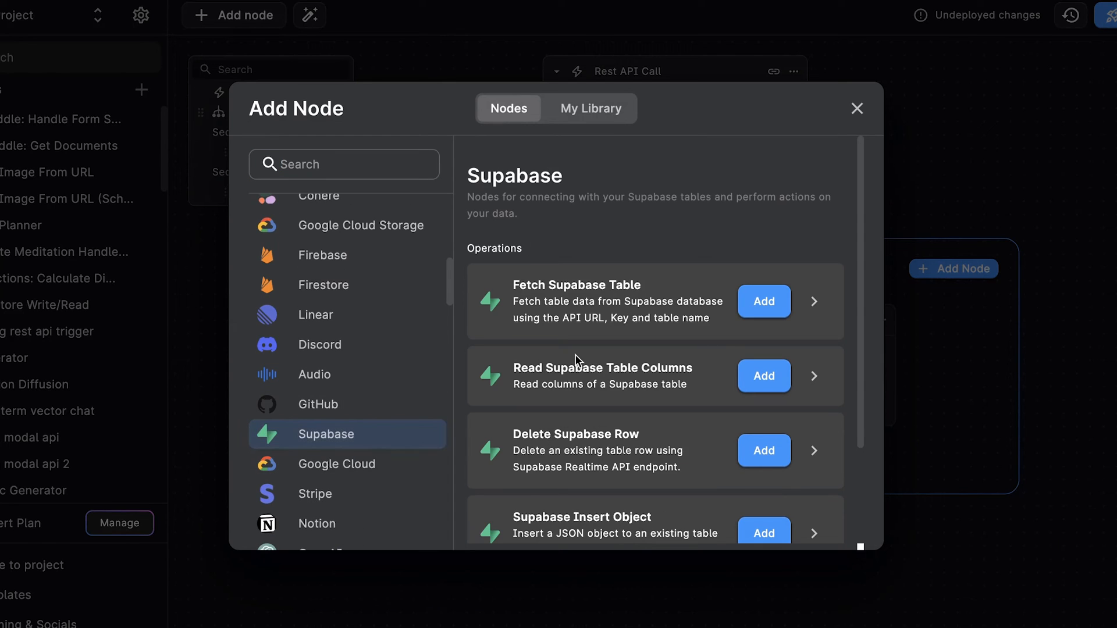
scroll("down", 3)
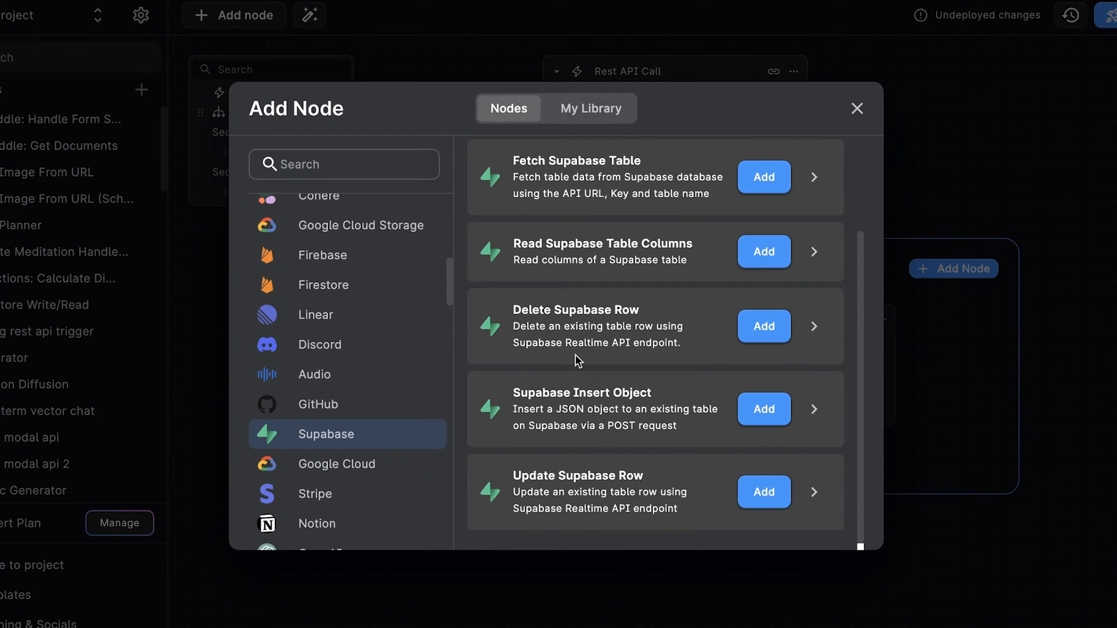
mouse_move(609, 329)
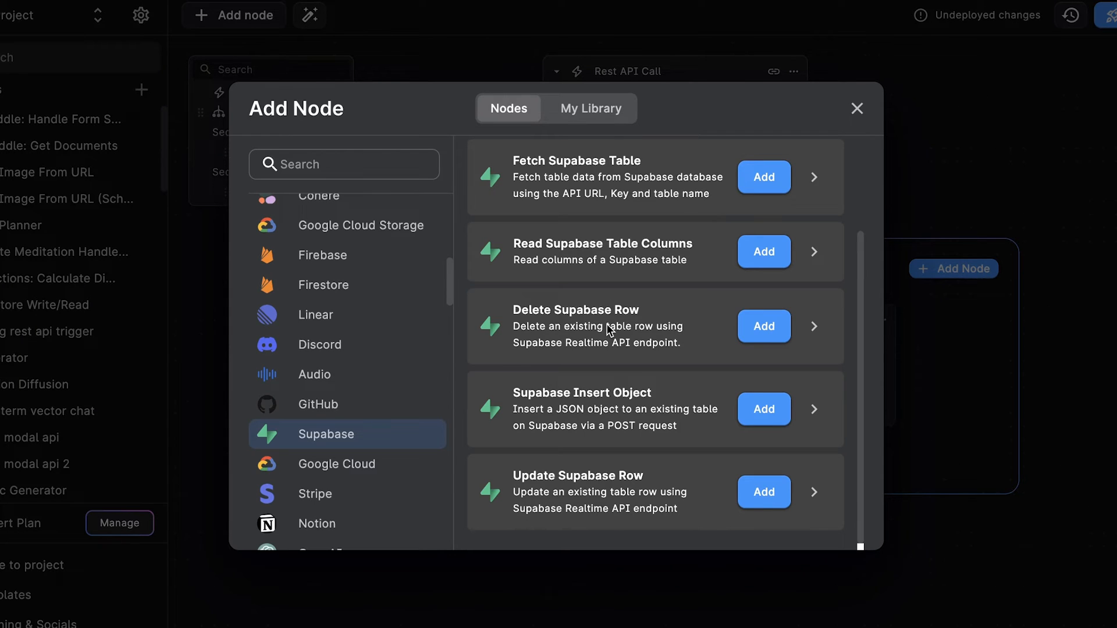
mouse_move(763, 495)
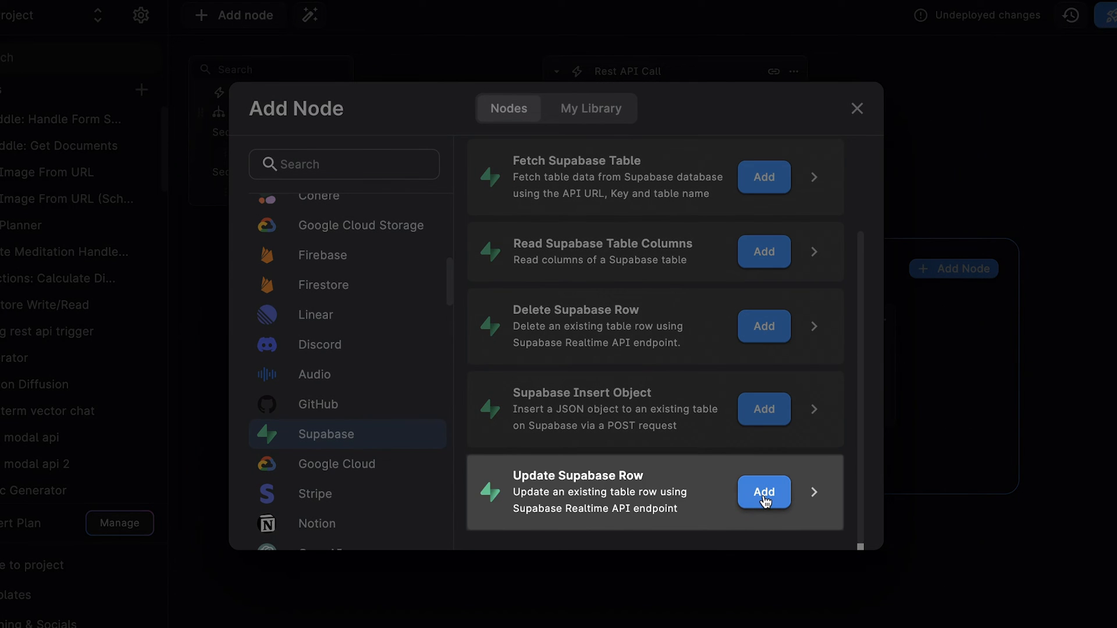
left_click(763, 492)
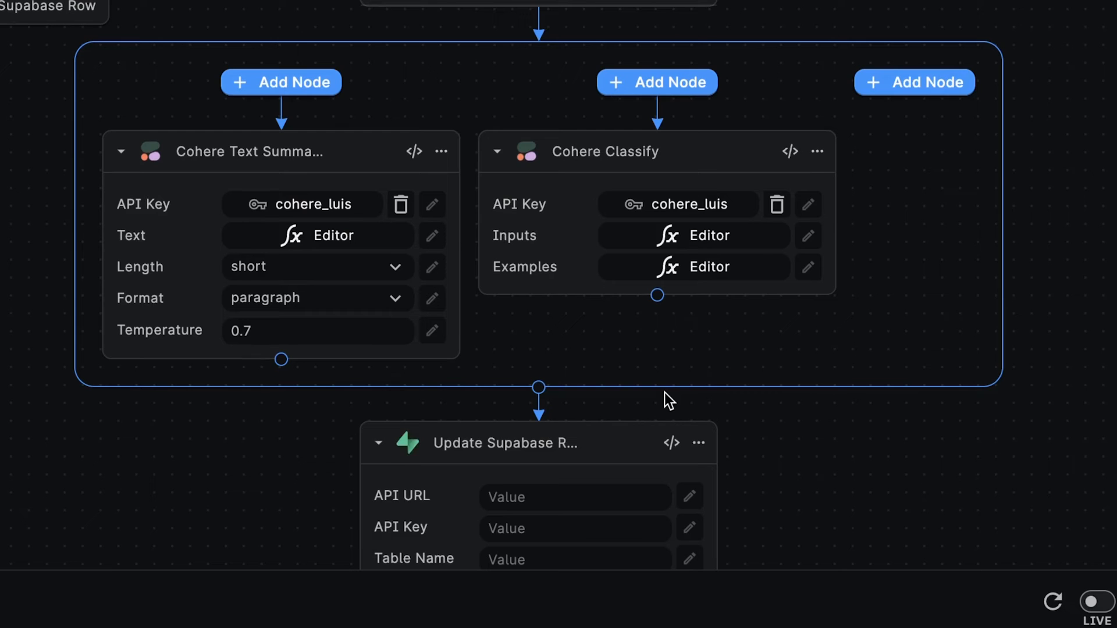
scroll("down", 3)
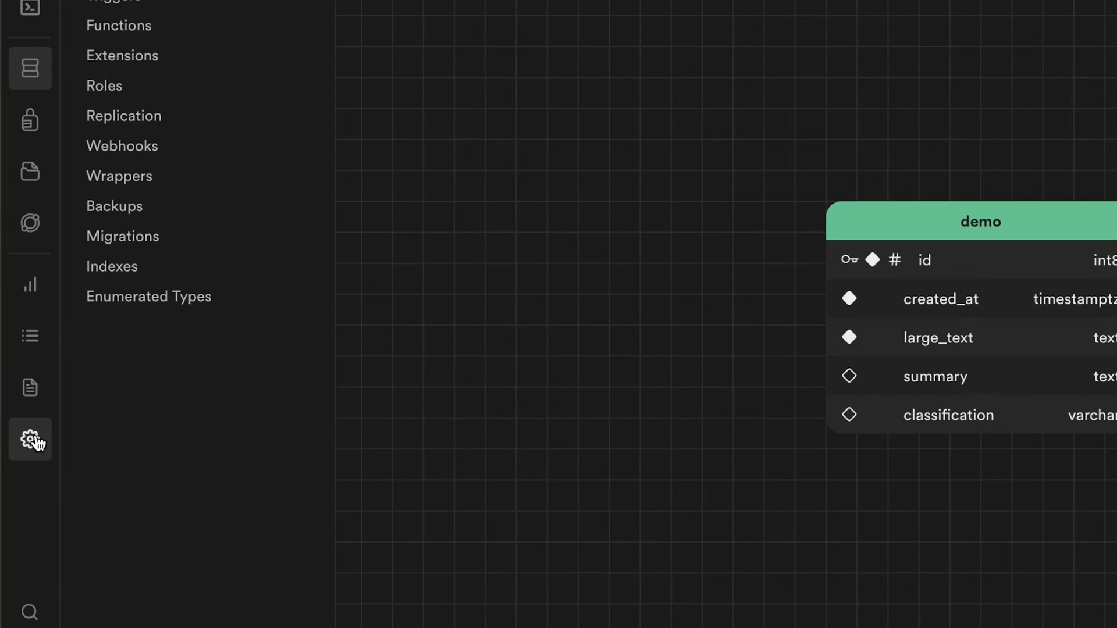
In Supabase project settings, view the API page and copy the anon public key
left_click(30, 440)
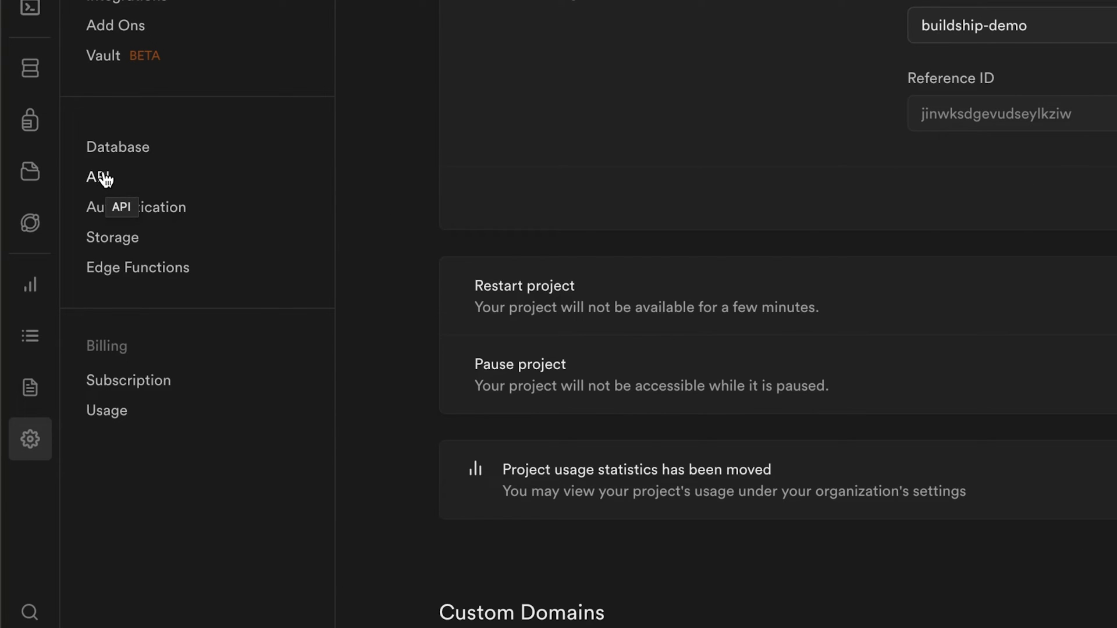
left_click(94, 177)
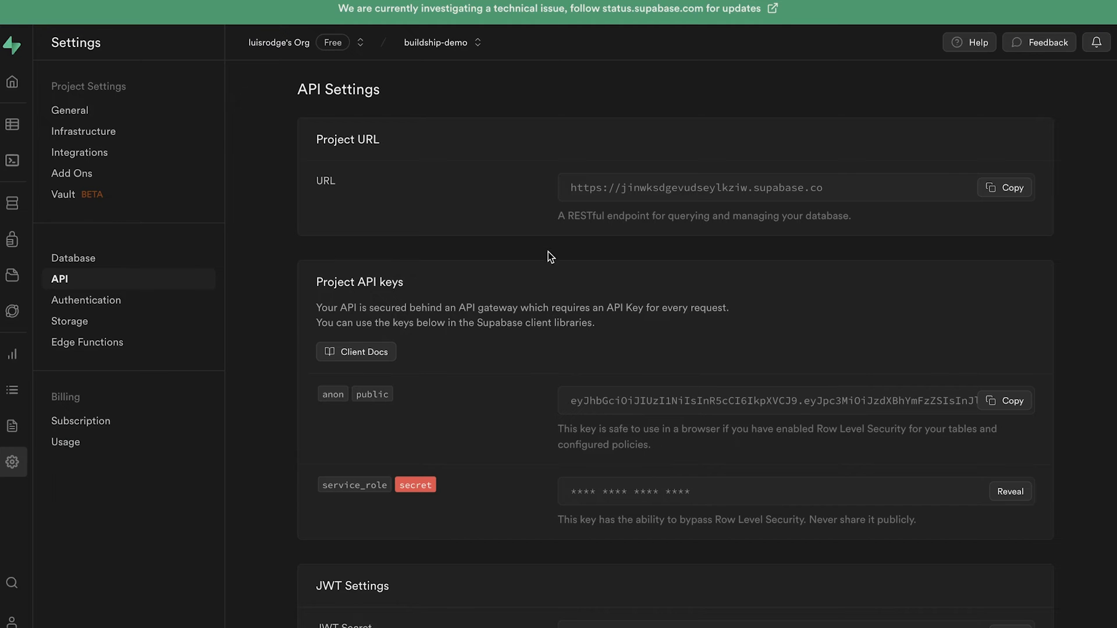
mouse_move(580, 376)
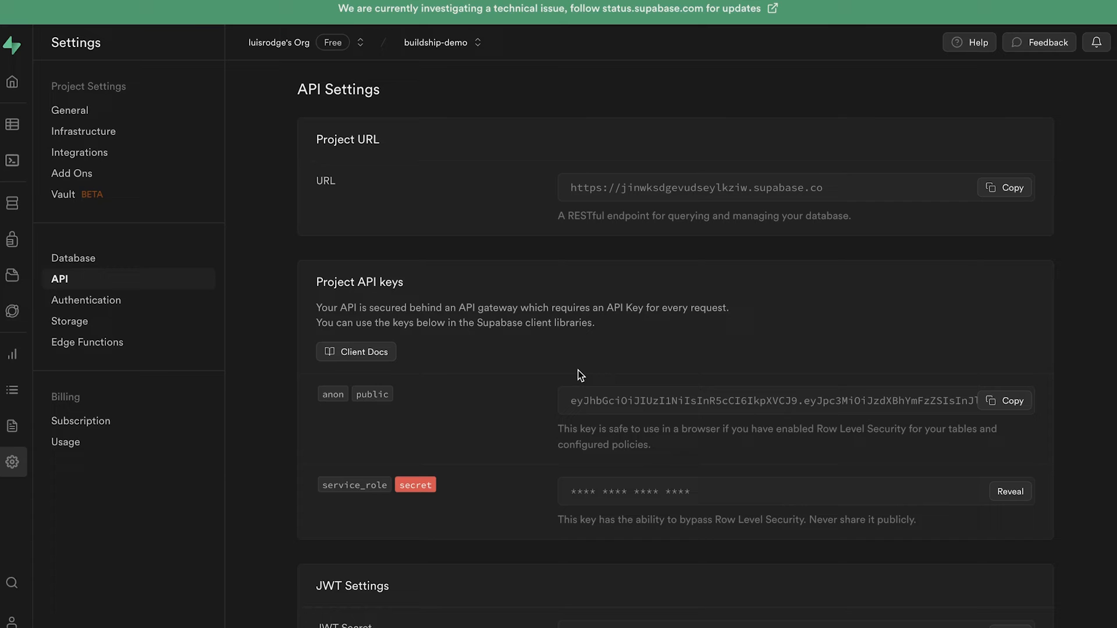
left_click(1006, 401)
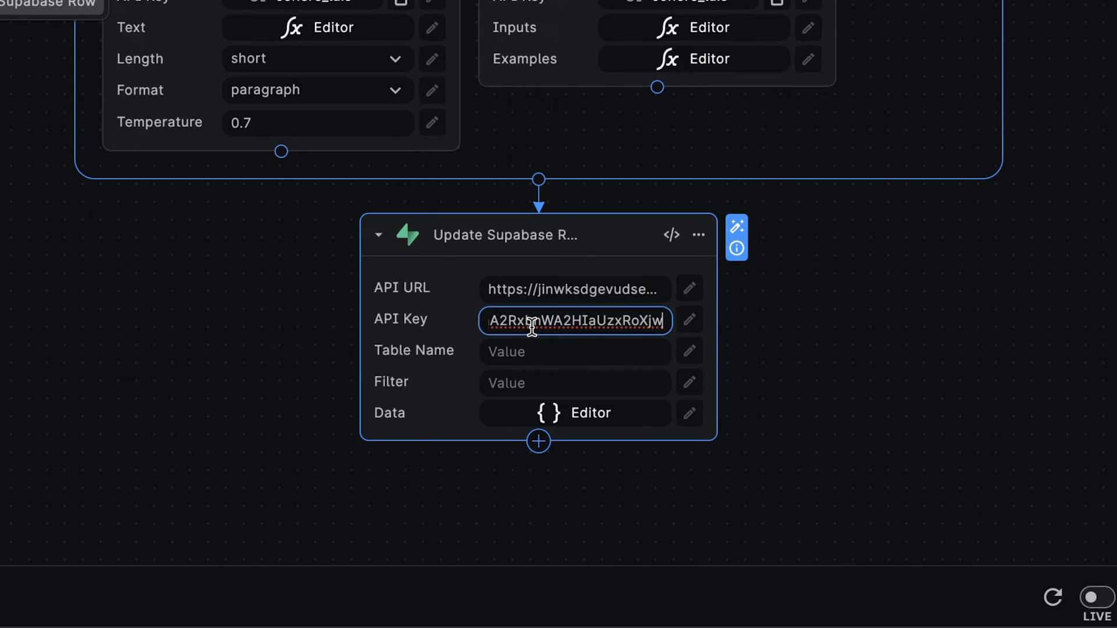
Set the Table Name to demo and the filter to id=eq.${Body.record.id}
left_click(573, 352)
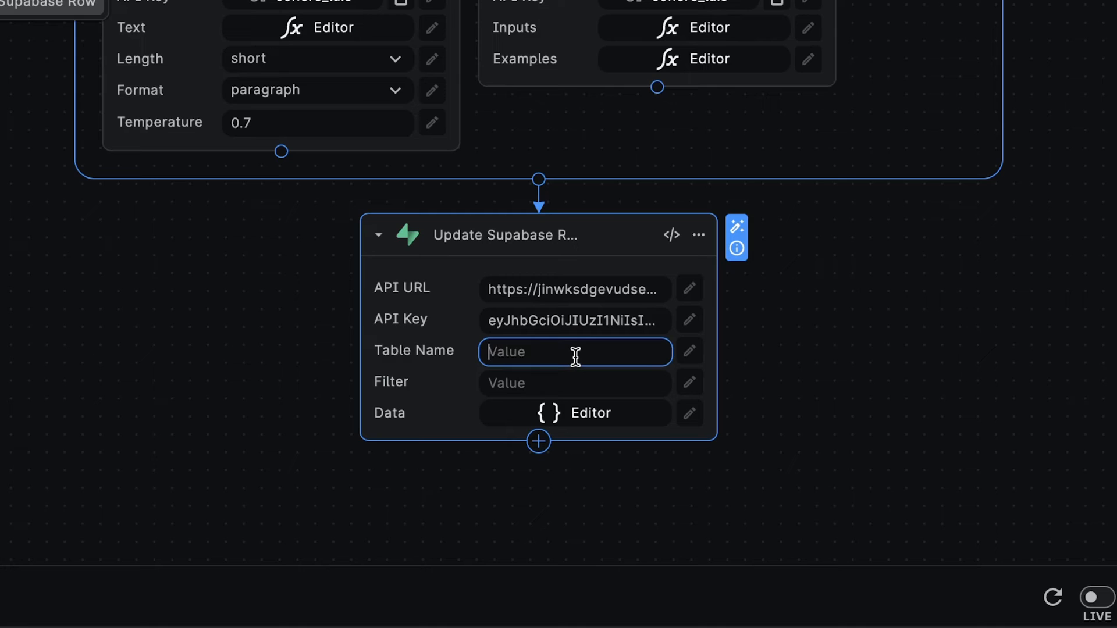
type("demo")
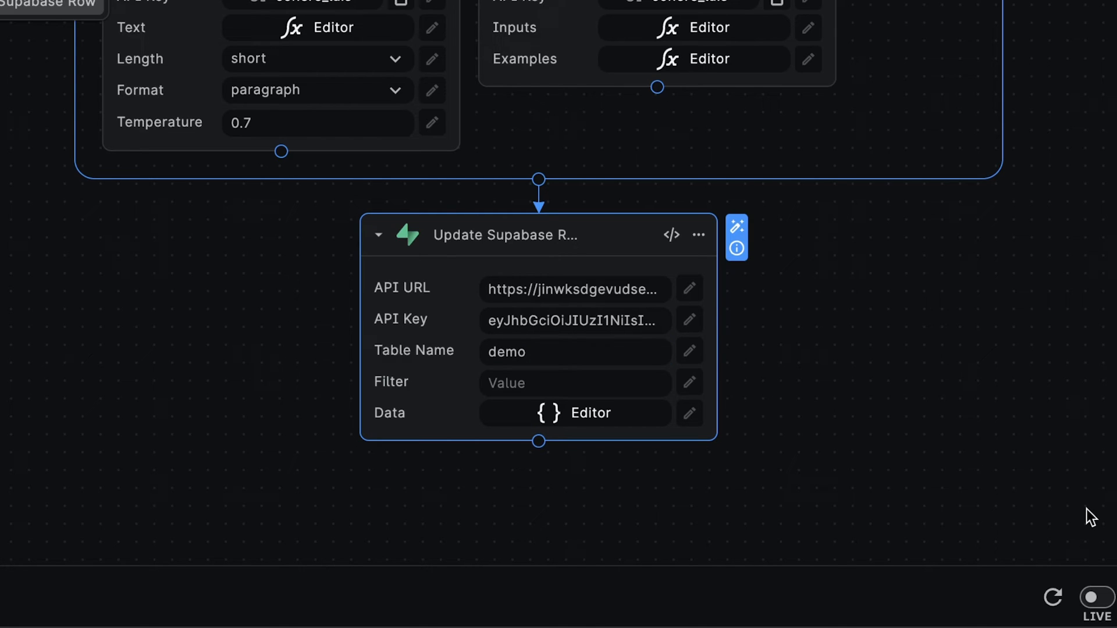
mouse_move(570, 391)
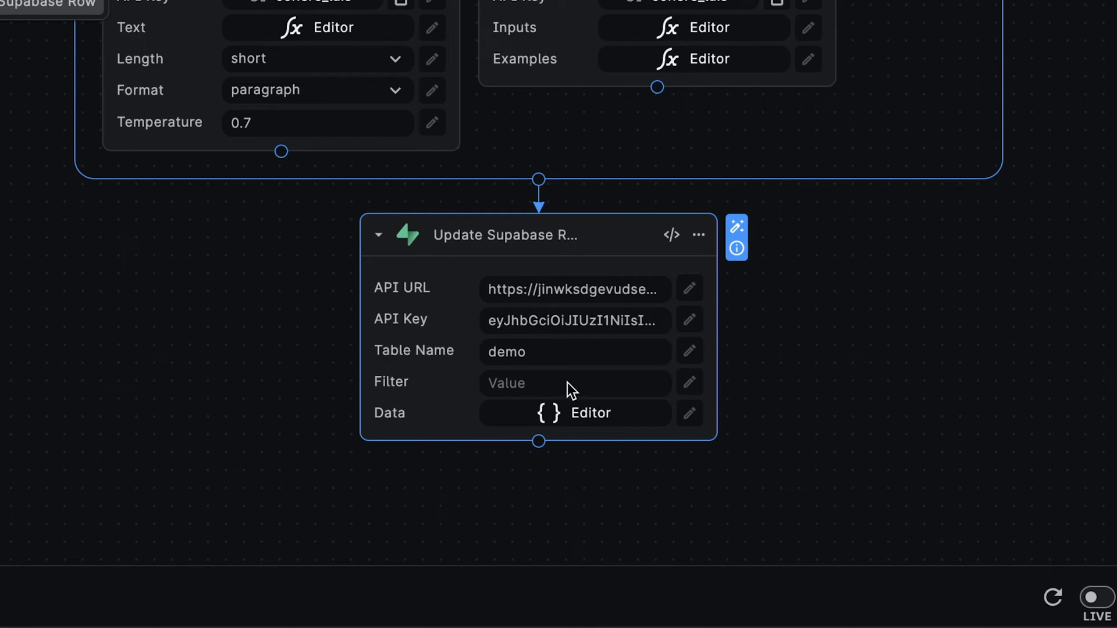
left_click(574, 383)
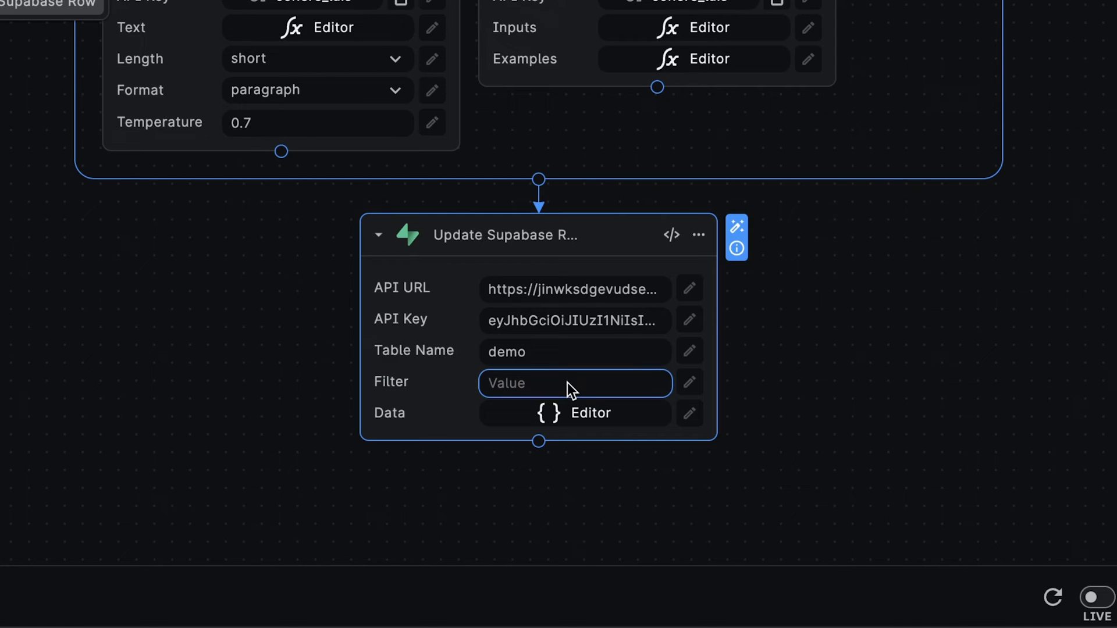
left_click(573, 382)
type("`id=eq.${Body.record.id}`")
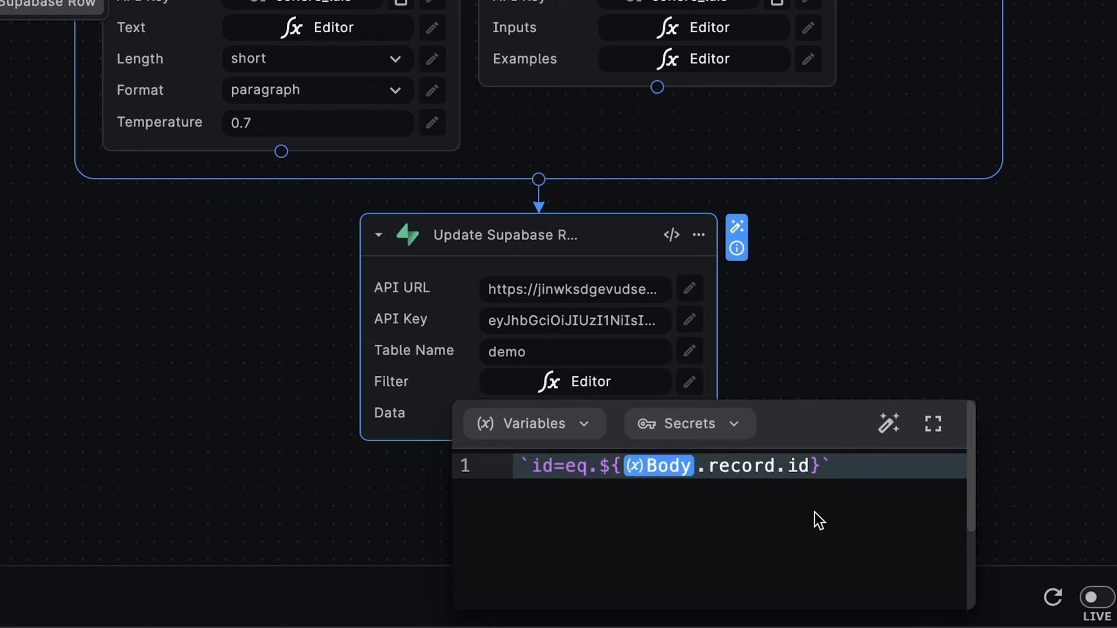
mouse_move(796, 509)
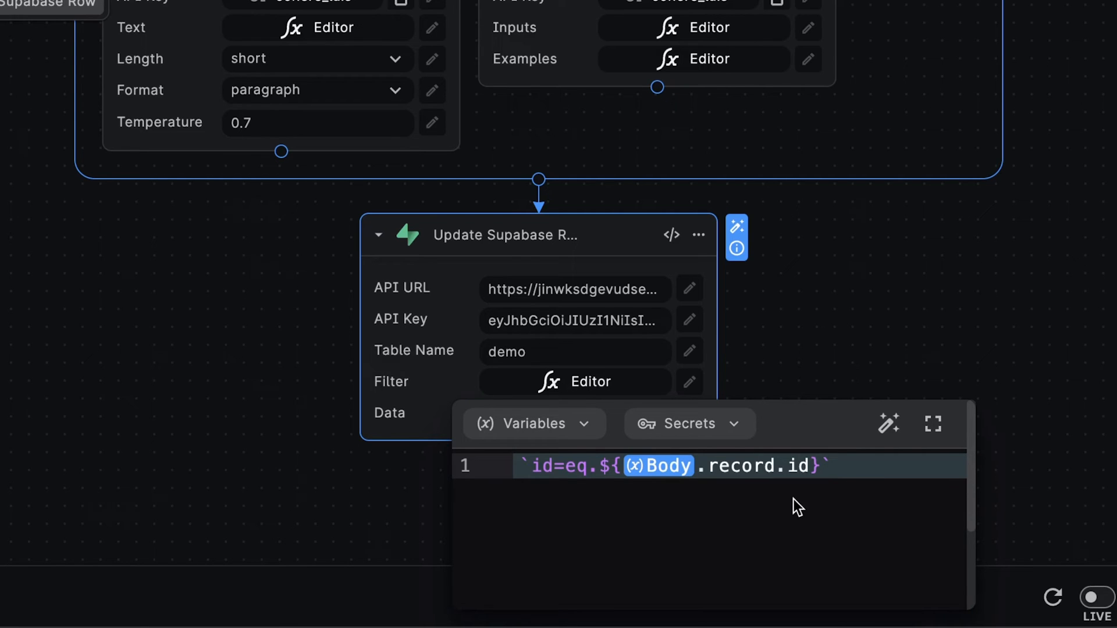
mouse_move(579, 478)
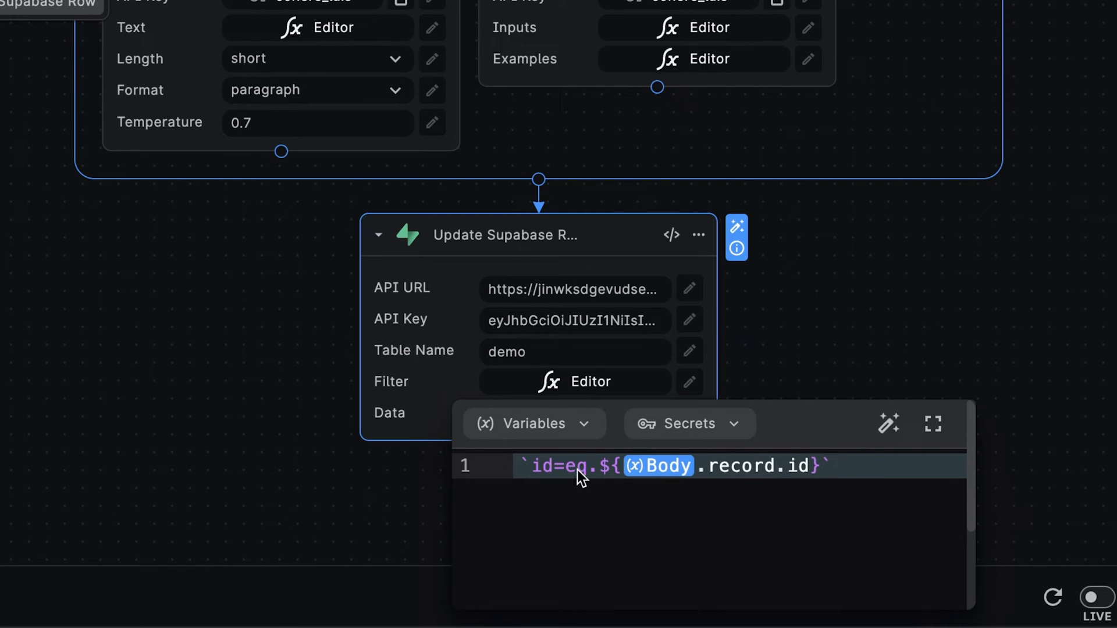
mouse_move(776, 473)
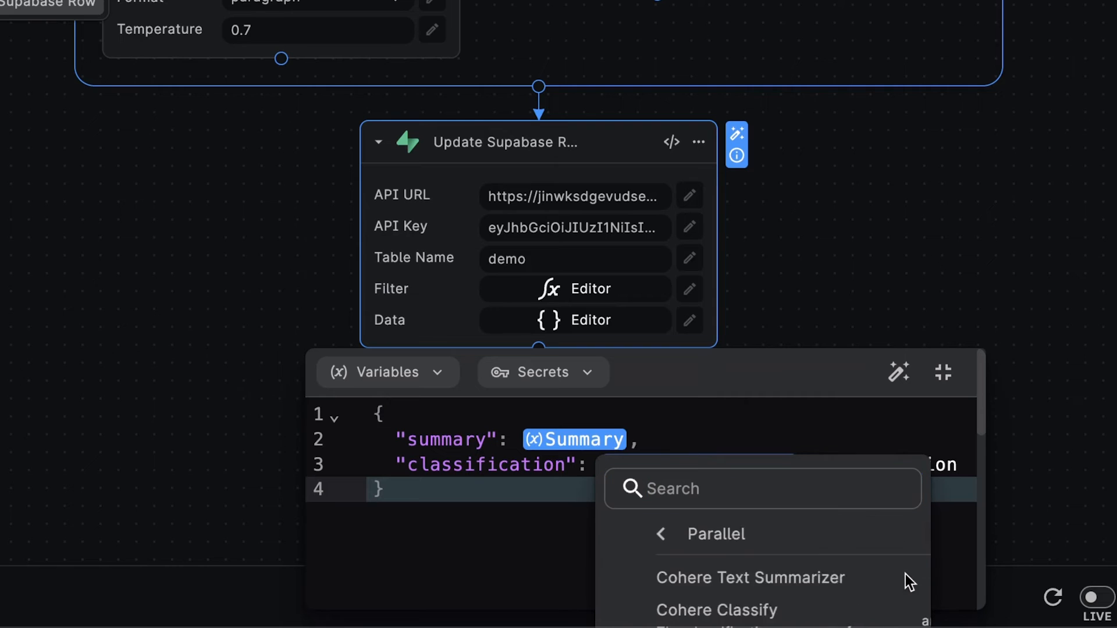
Map the summary key to the Cohere summarizer's Summary output in the Data field
left_click(749, 578)
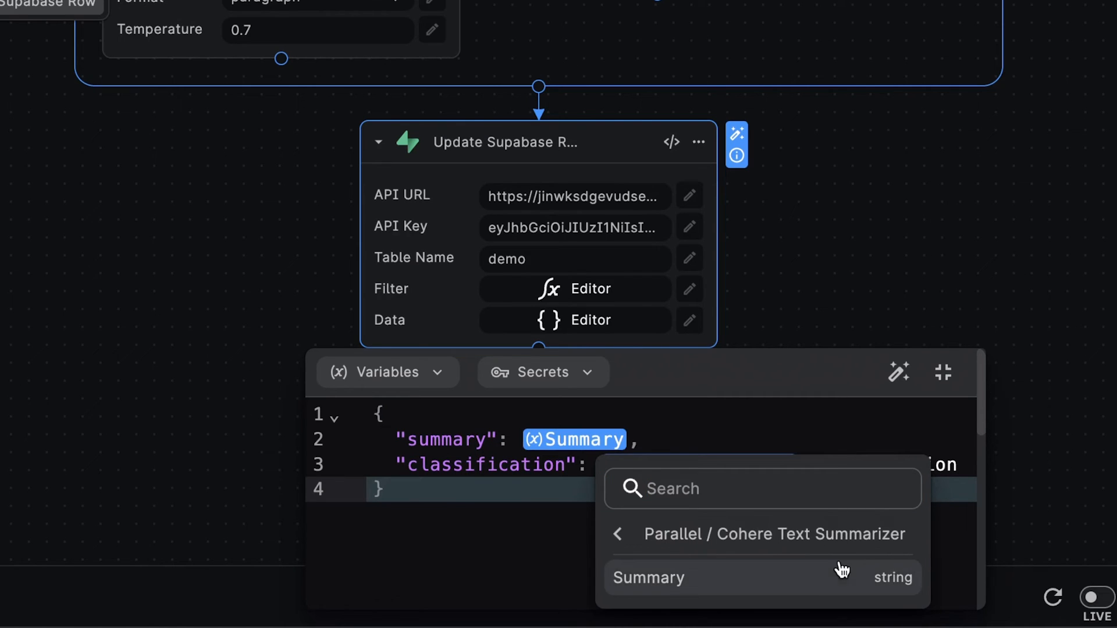
left_click(649, 579)
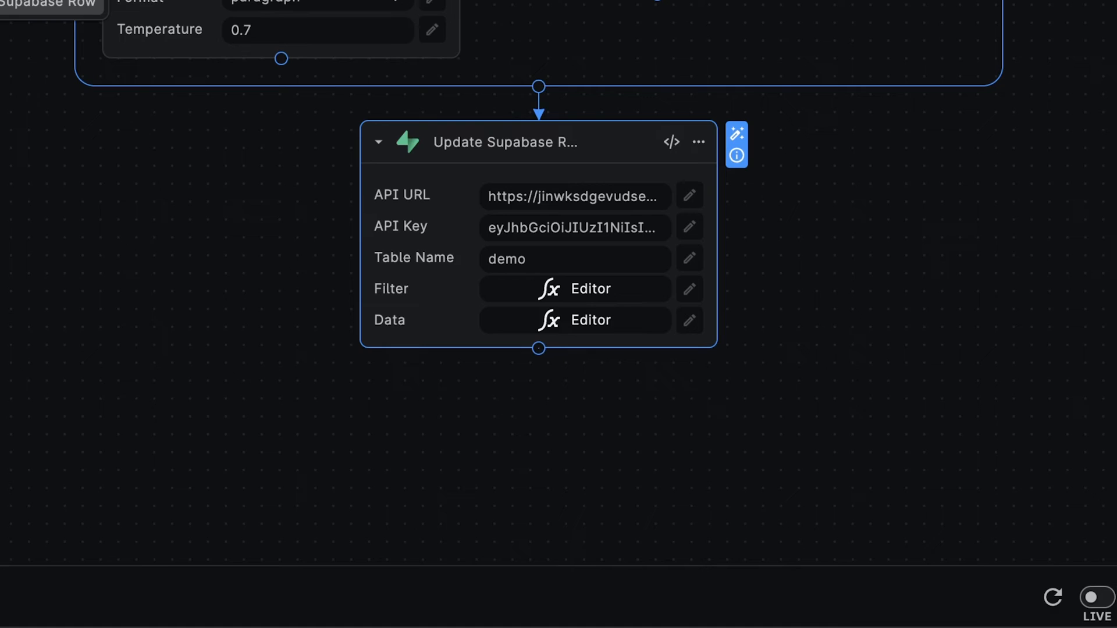
scroll("down", 3)
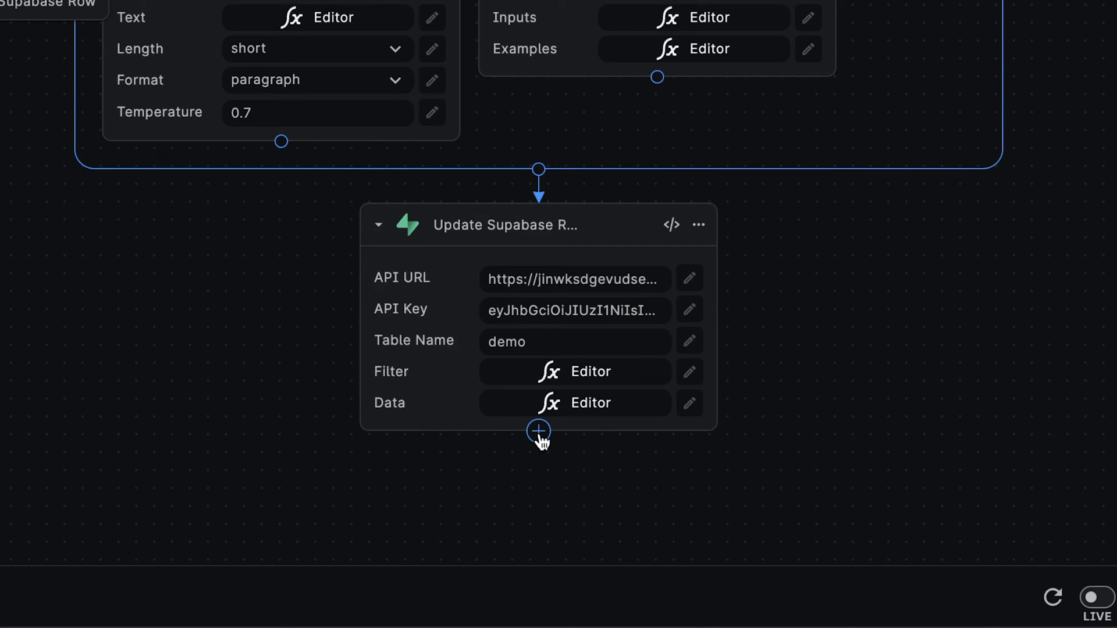
Add a Return step responding with status OK (200) and value Success
left_click(537, 431)
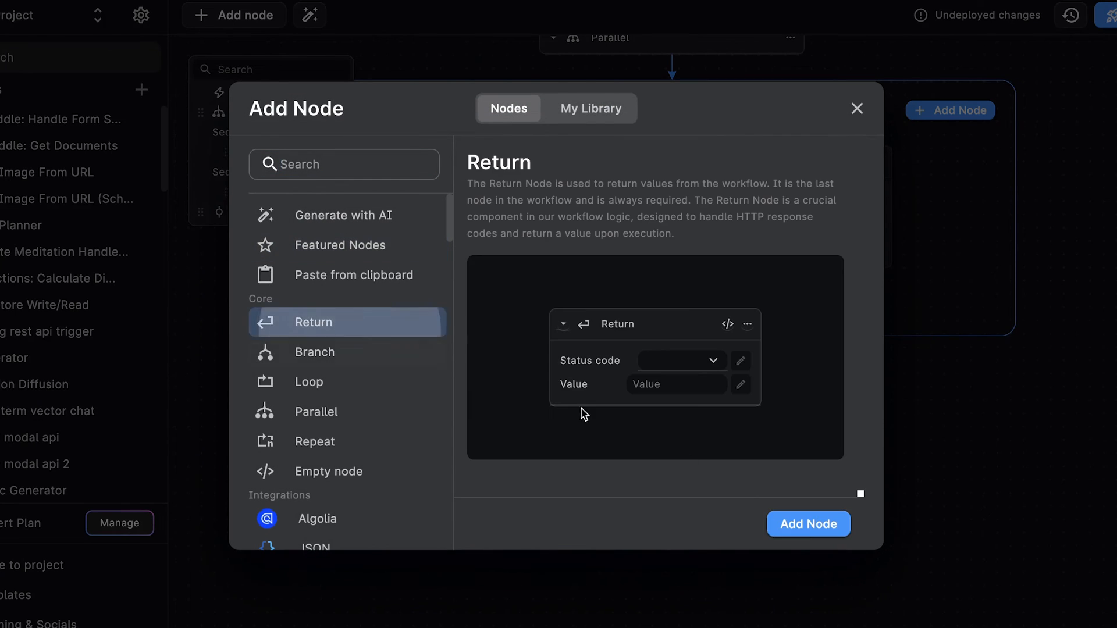
left_click(807, 523)
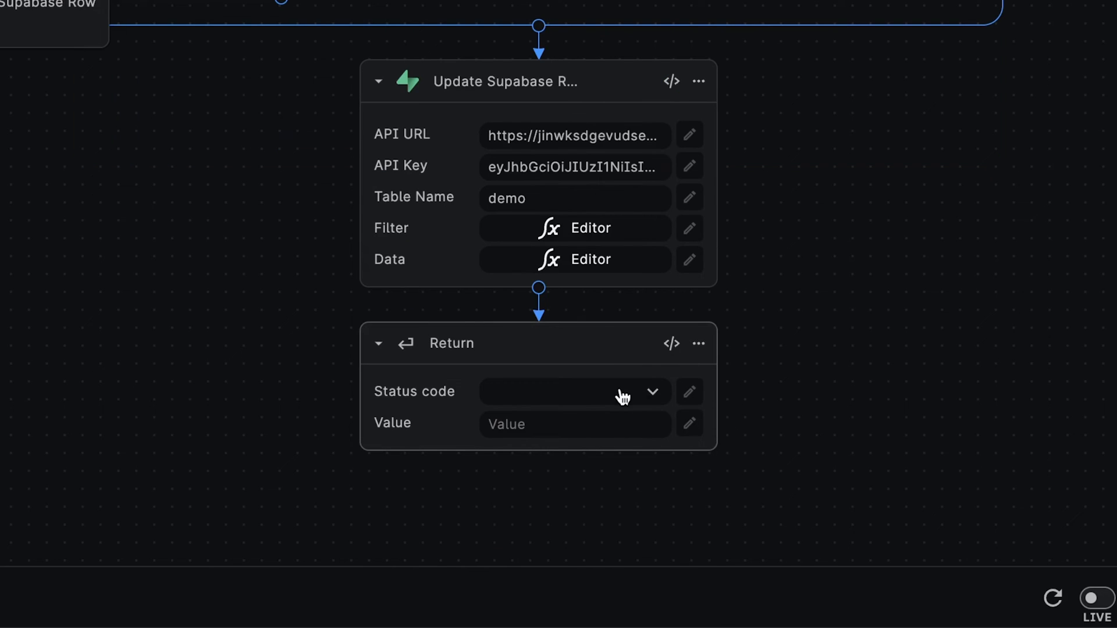
left_click(570, 391)
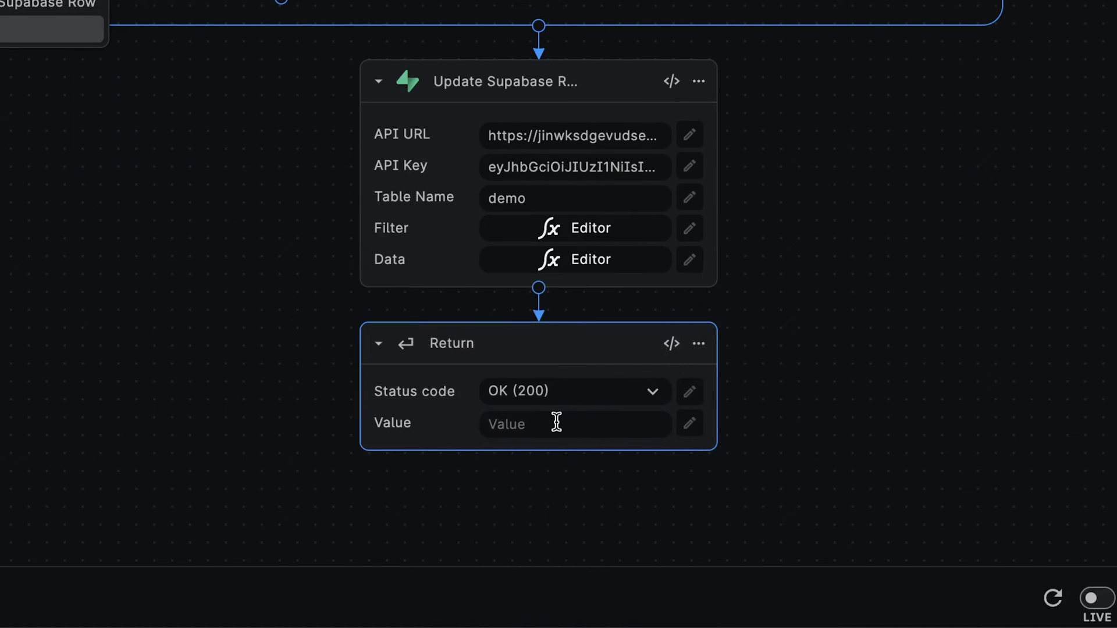
type("Success")
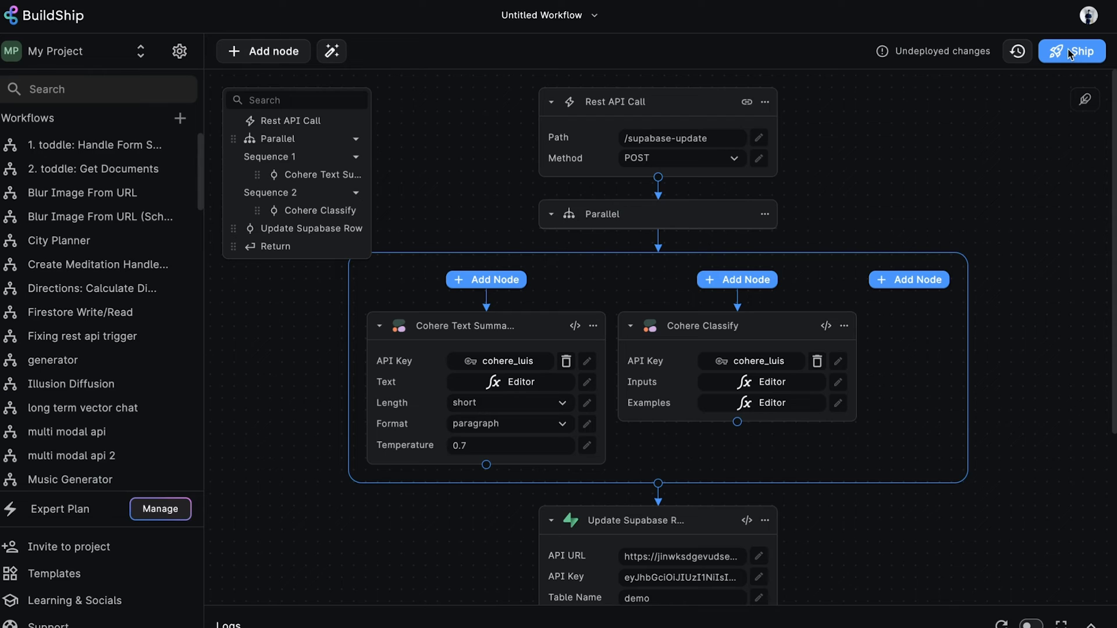
Ship the workflow so the supabase-update endpoint goes live
left_click(1072, 50)
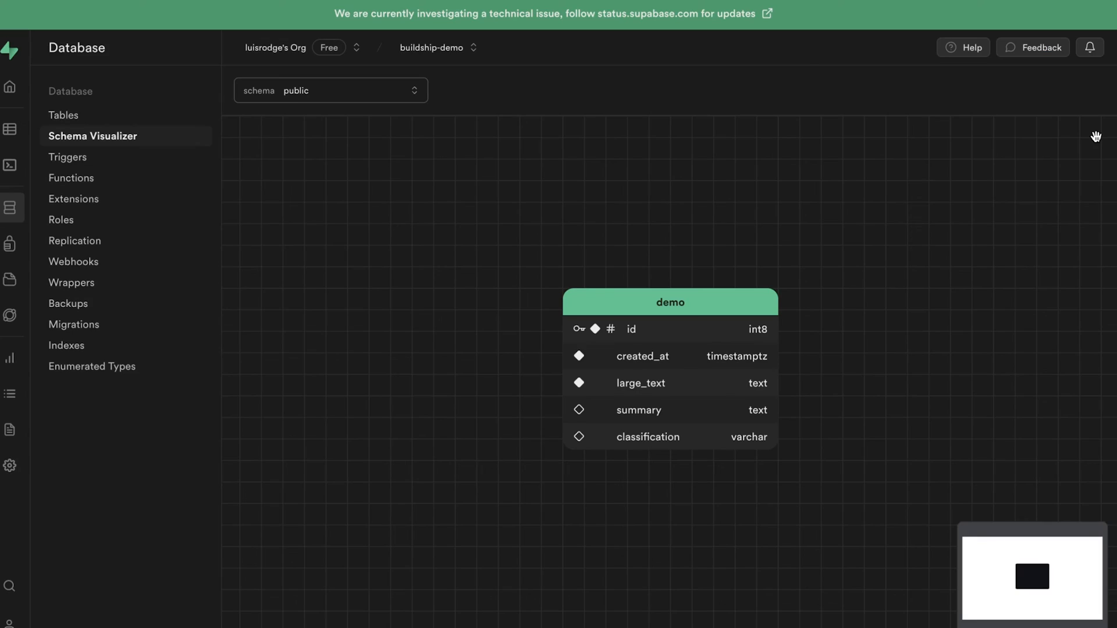
mouse_move(675, 209)
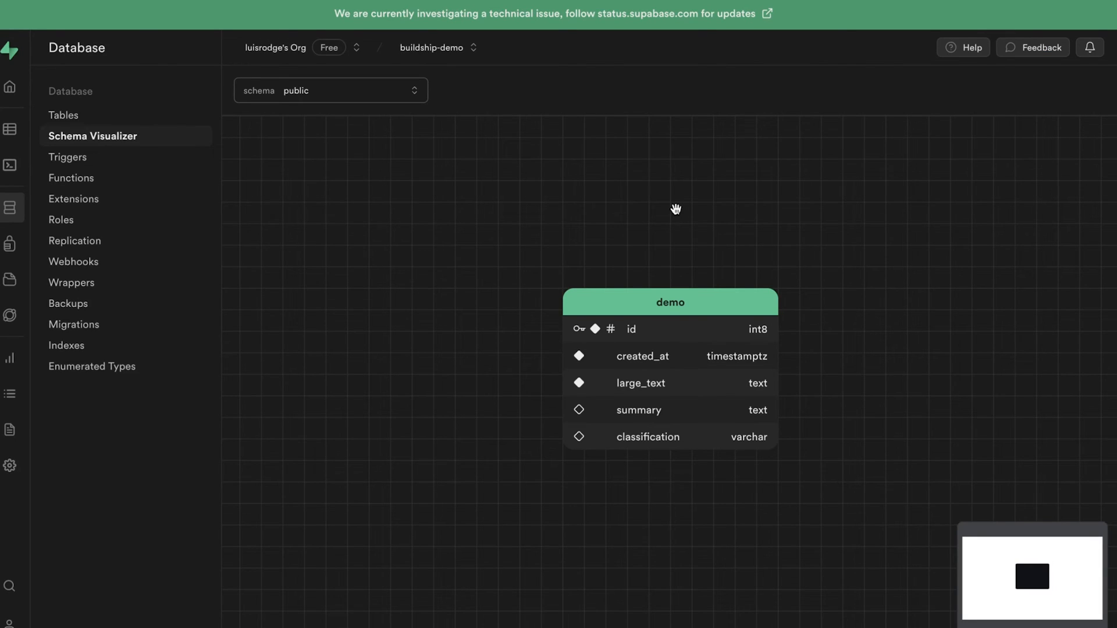
Start a new database webhook and name it buildship-webhook
left_click(73, 261)
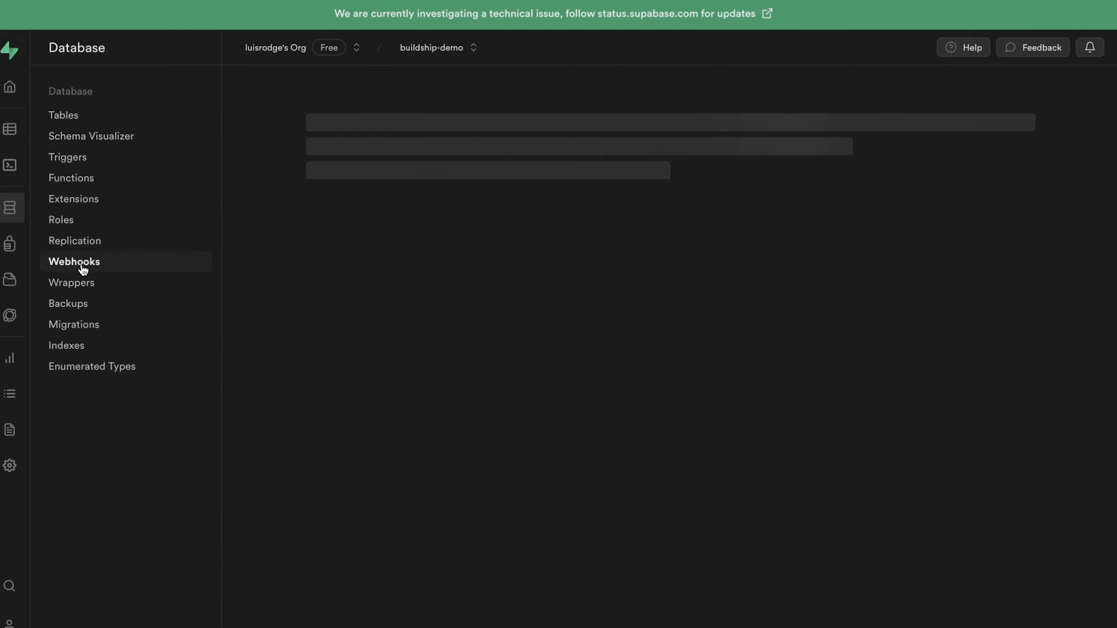
left_click(74, 262)
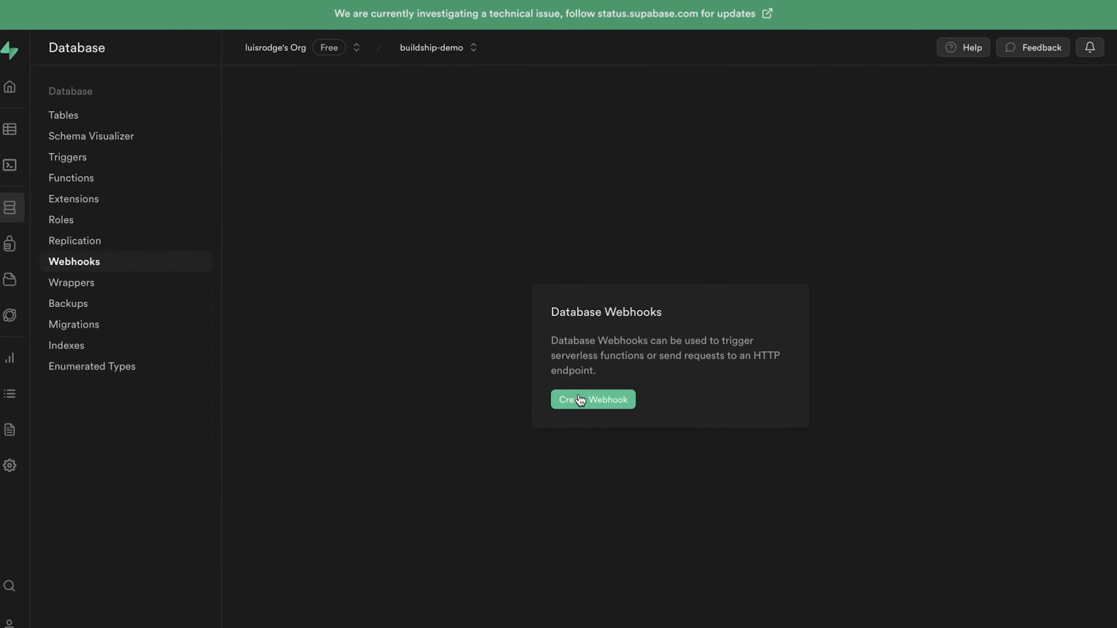
left_click(592, 399)
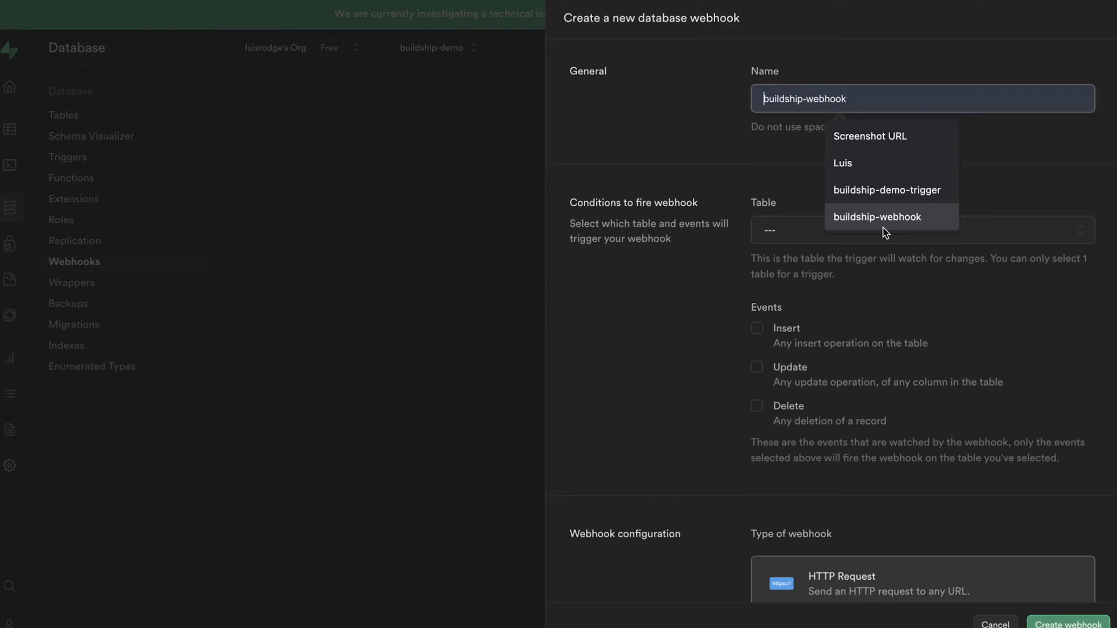
left_click(878, 217)
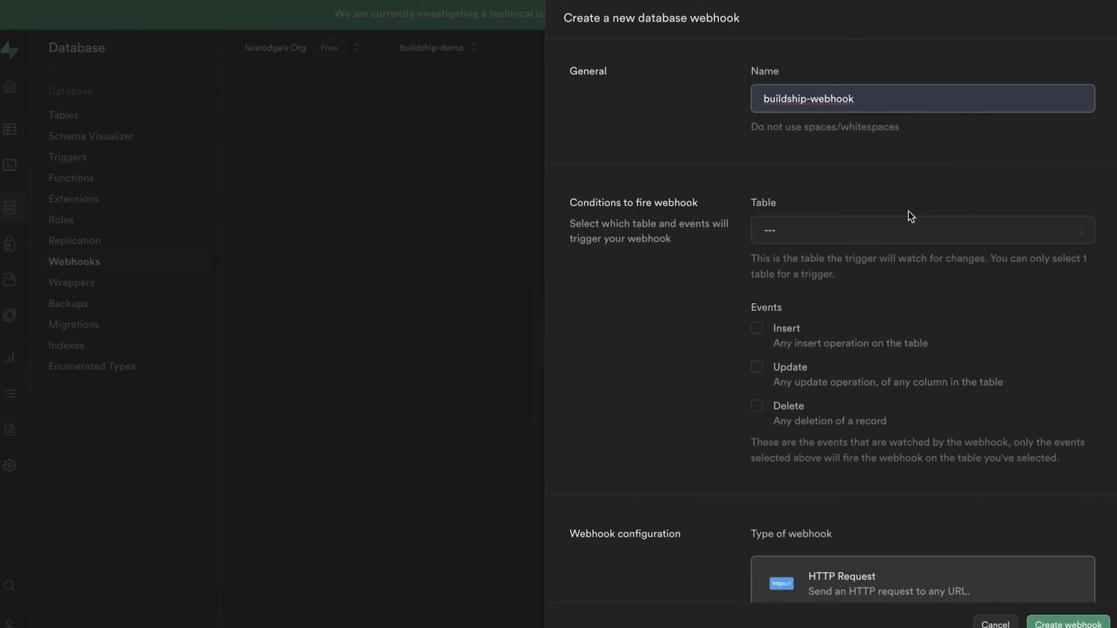
Choose the demo table to watch, with Insert events and an HTTP Request
left_click(922, 230)
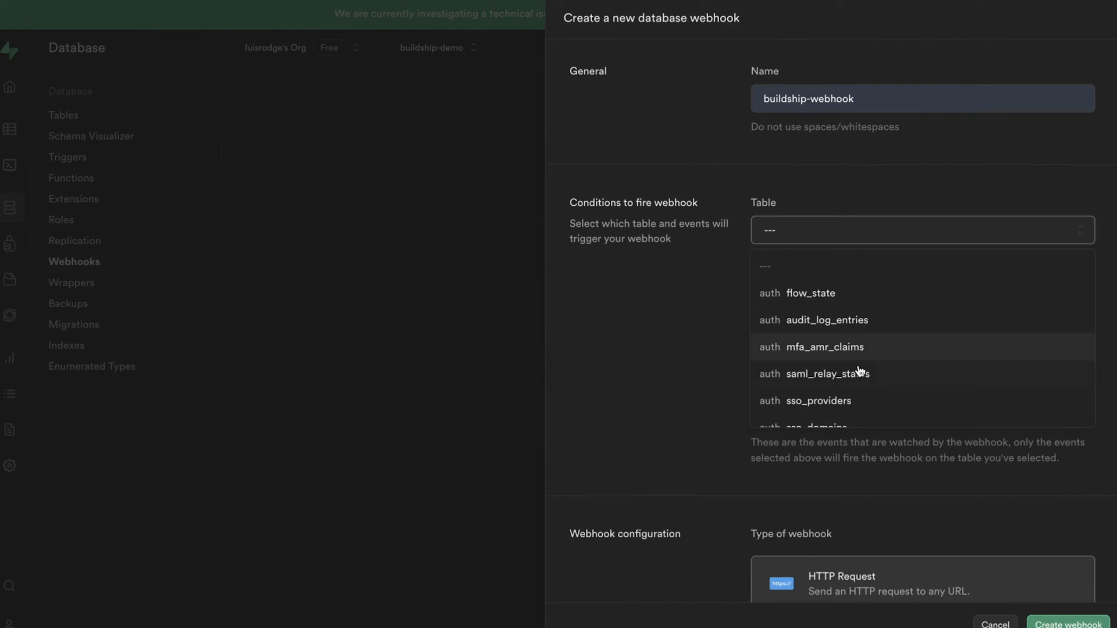
scroll("down", 3)
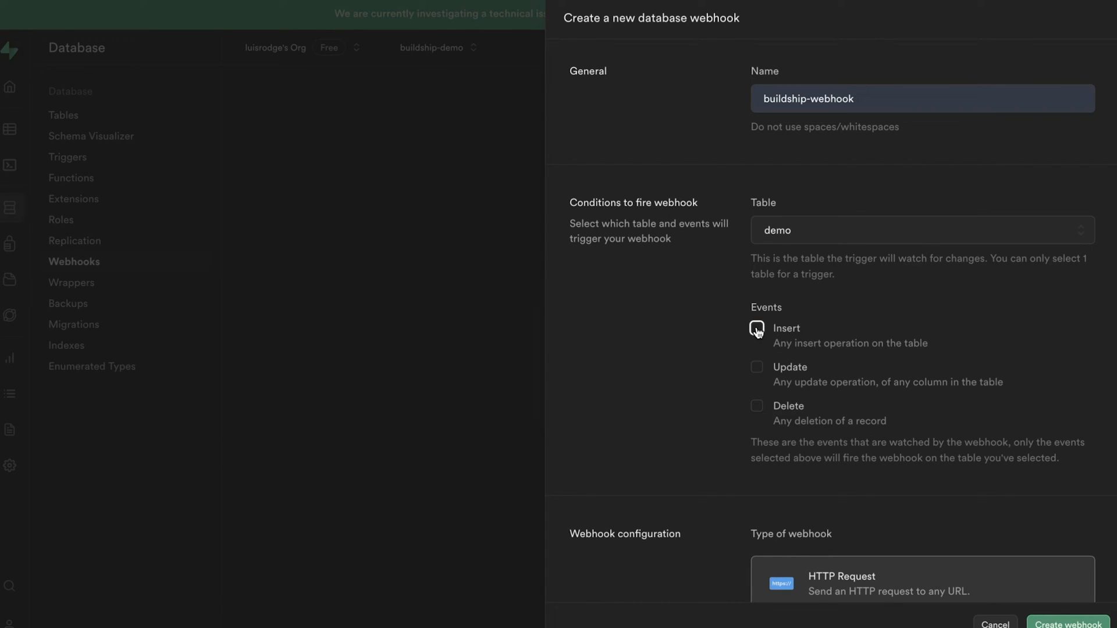
scroll("down", 3)
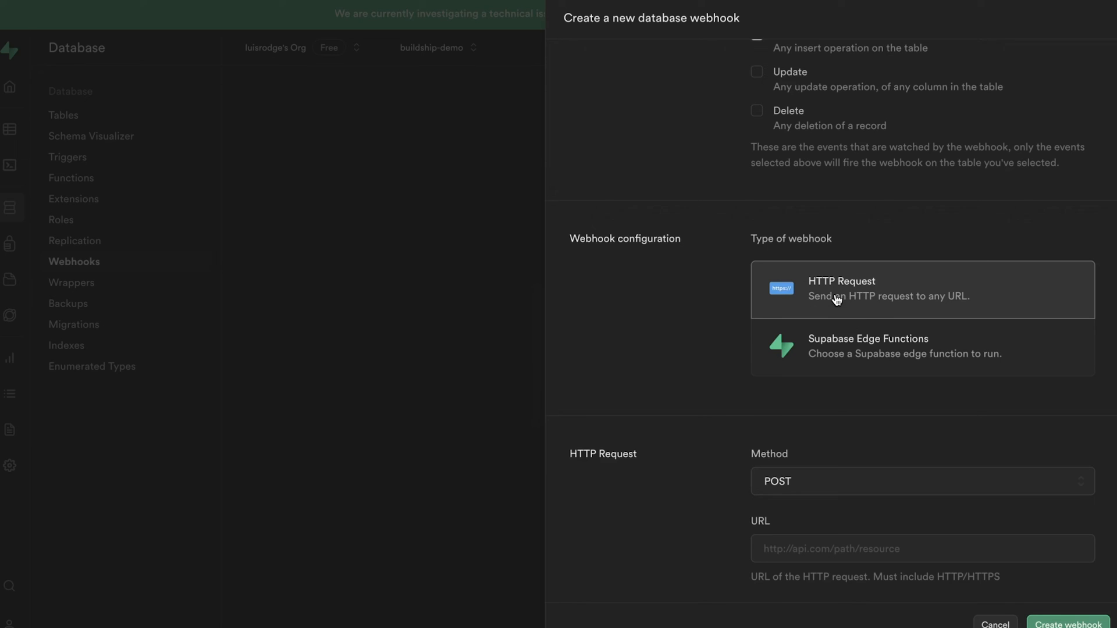
mouse_move(868, 298)
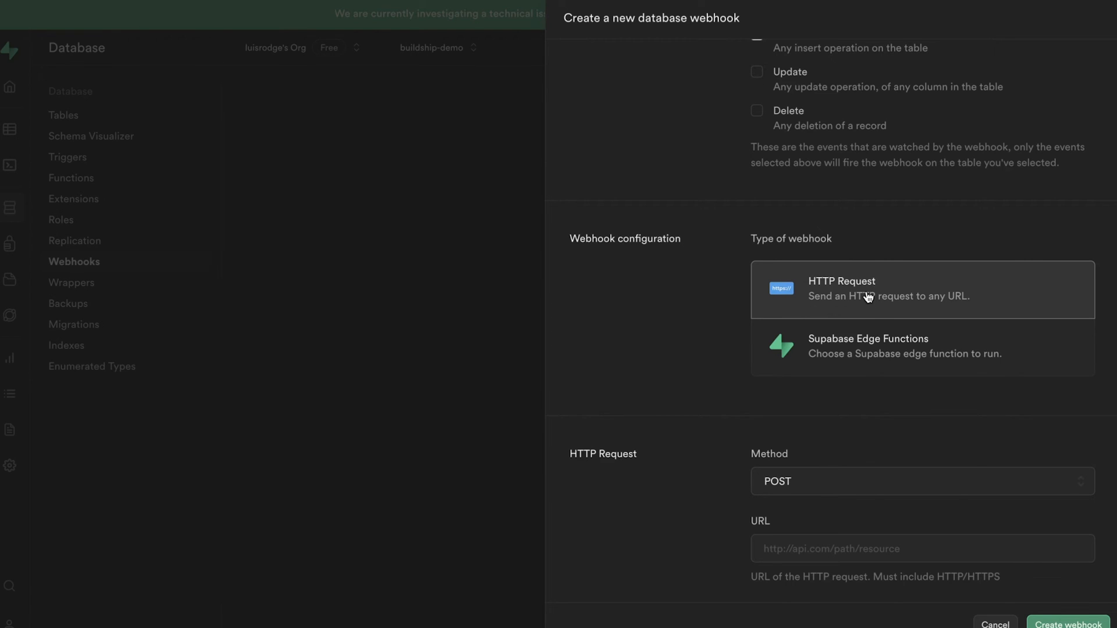
scroll("down", 3)
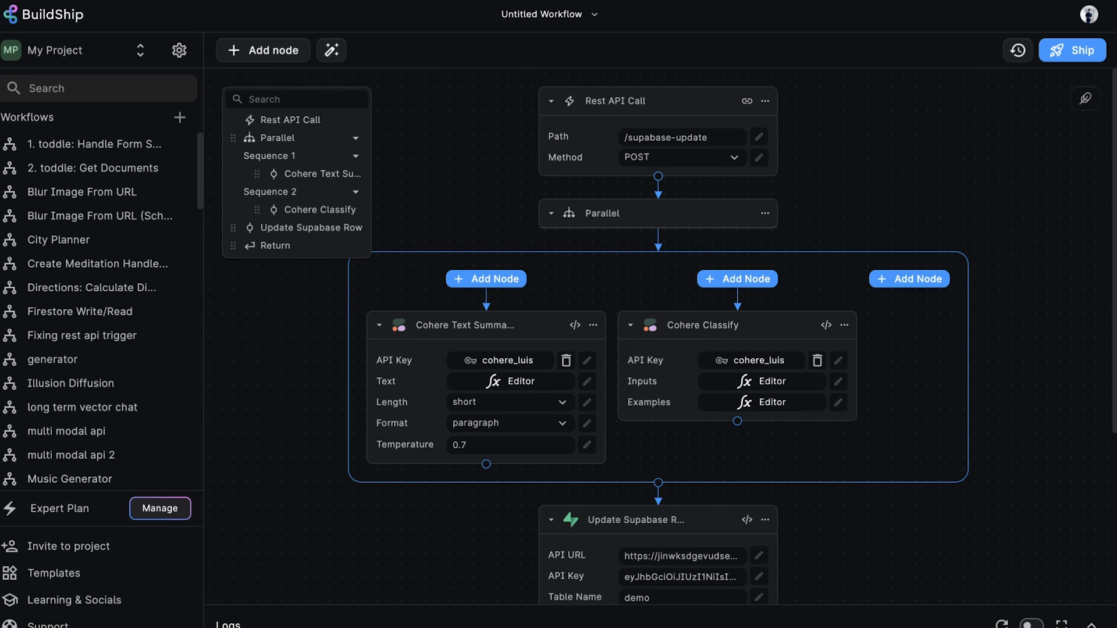
Point the webhook at the BuildShip supabase-update URL with a JSON Content-type header and create it
left_click(746, 100)
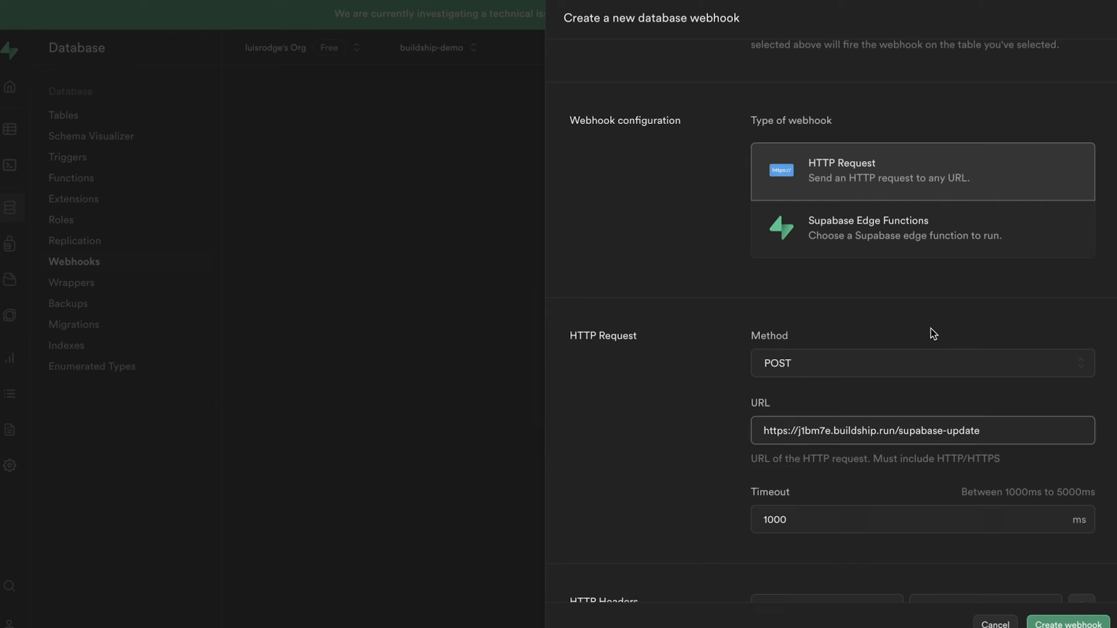
scroll("down", 3)
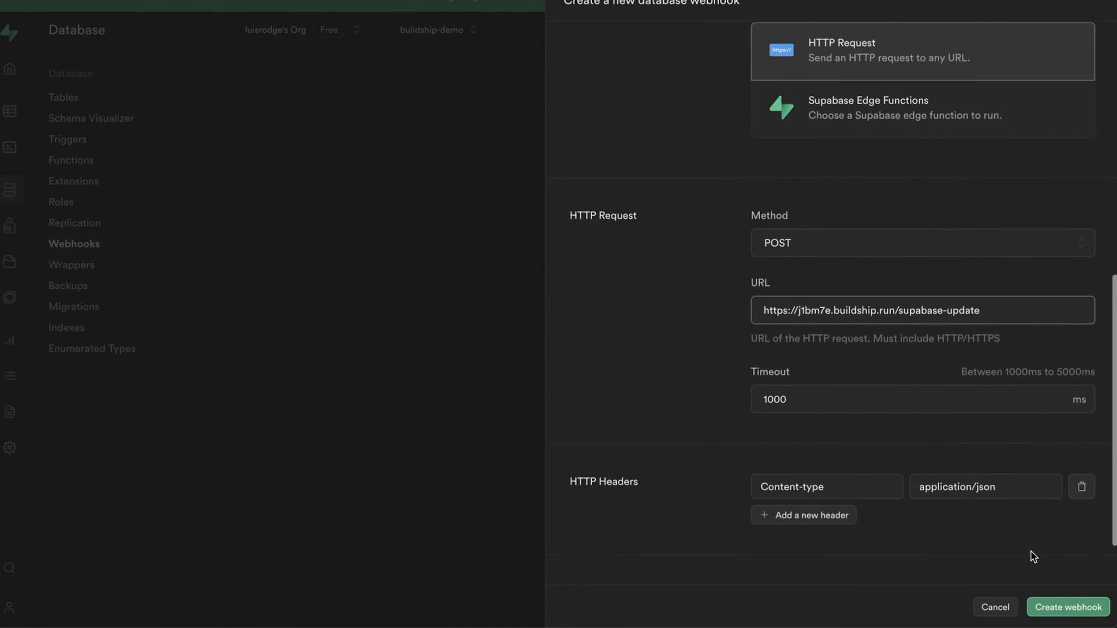
left_click(1066, 607)
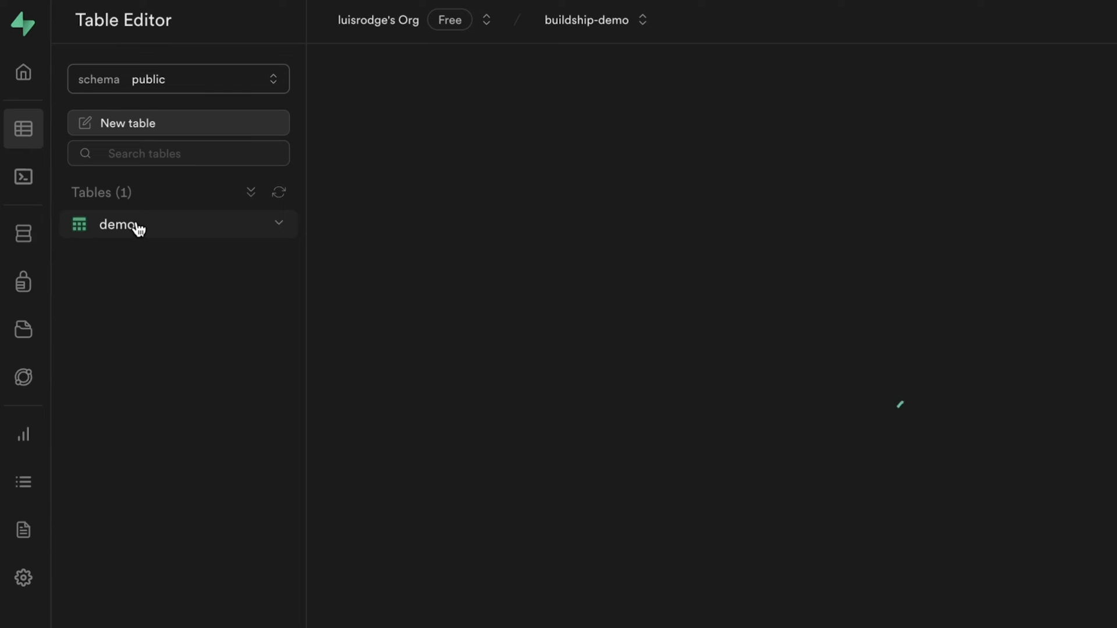
Insert a first row with text into demo, save it and check its generated classification History
left_click(635, 64)
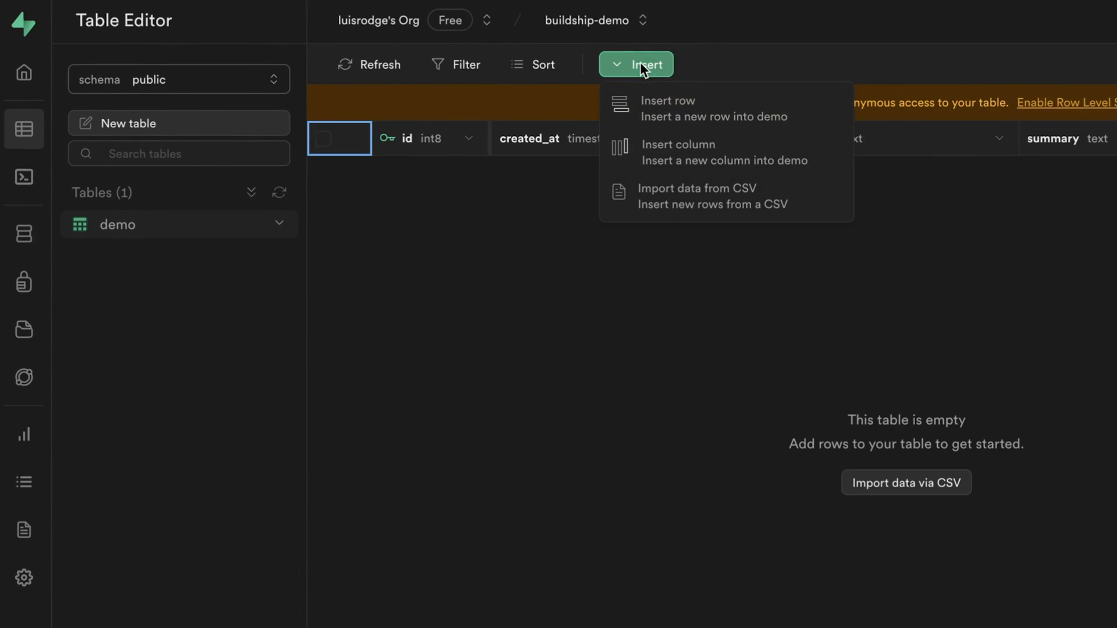
left_click(667, 107)
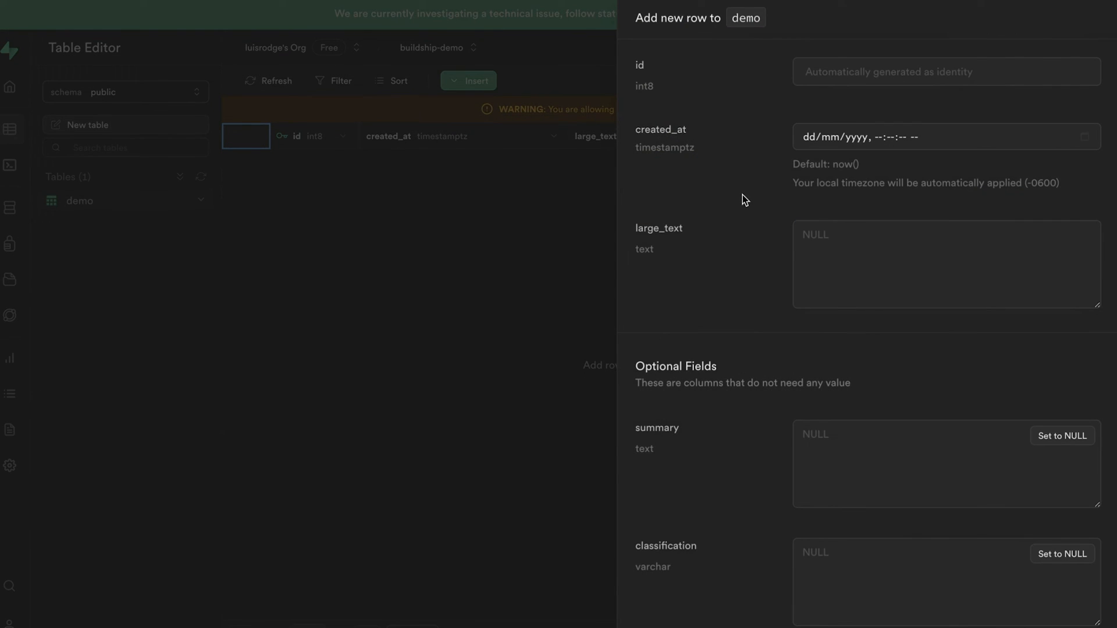
mouse_move(870, 257)
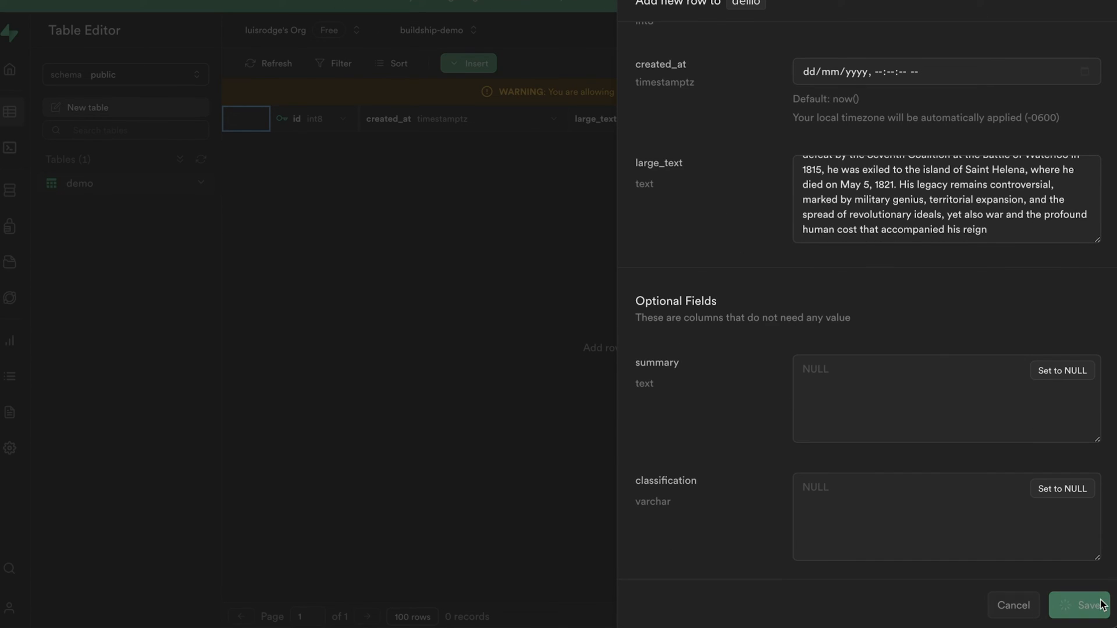
left_click(1079, 605)
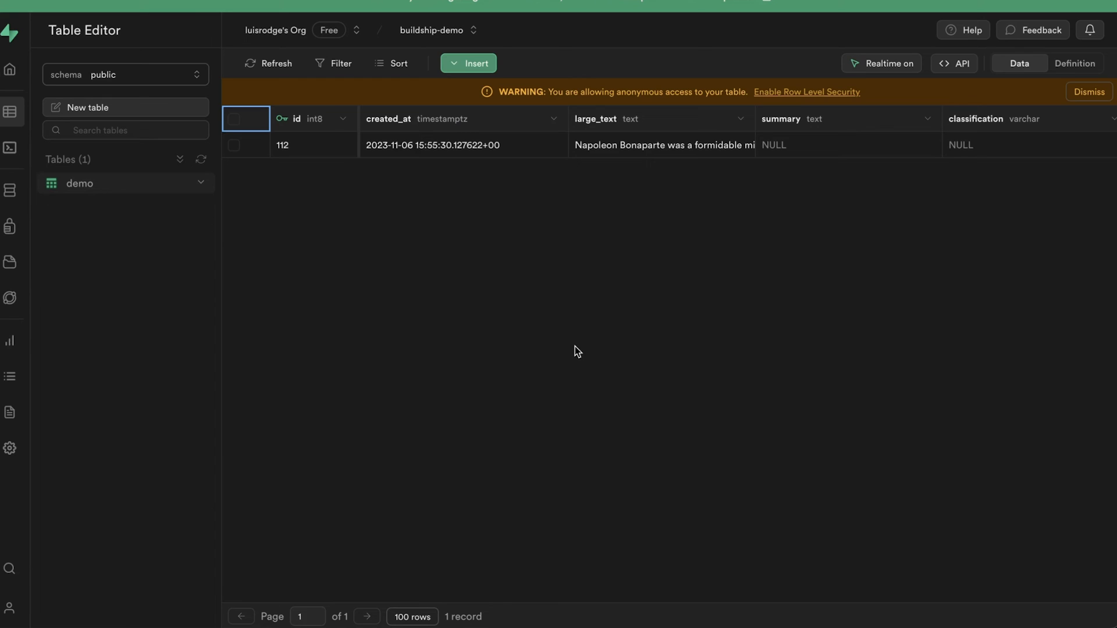
mouse_move(1013, 287)
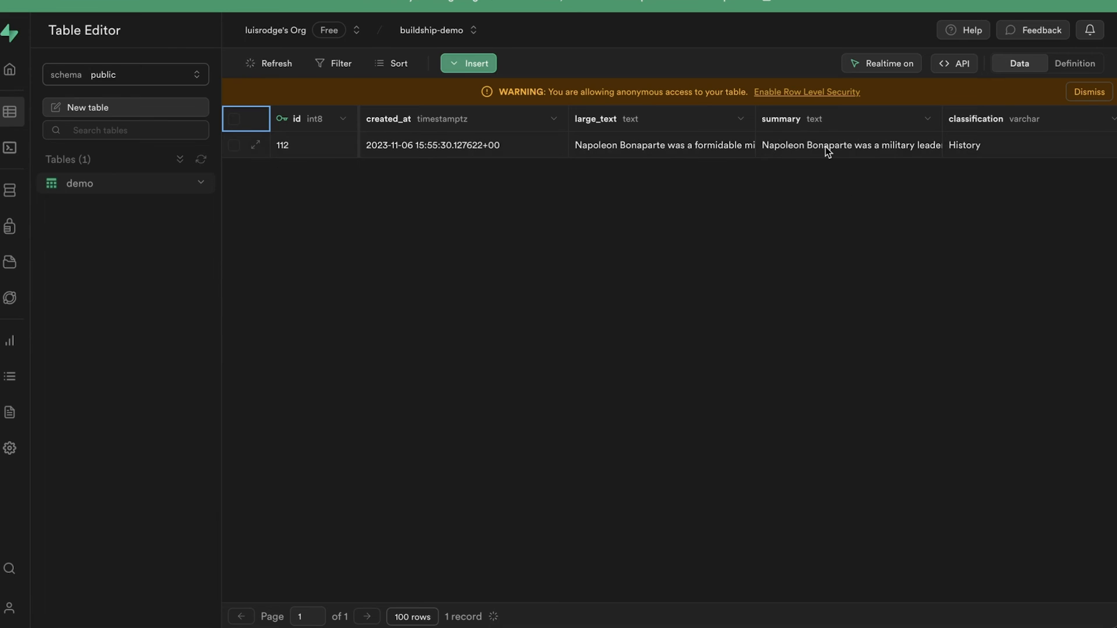
left_click(997, 145)
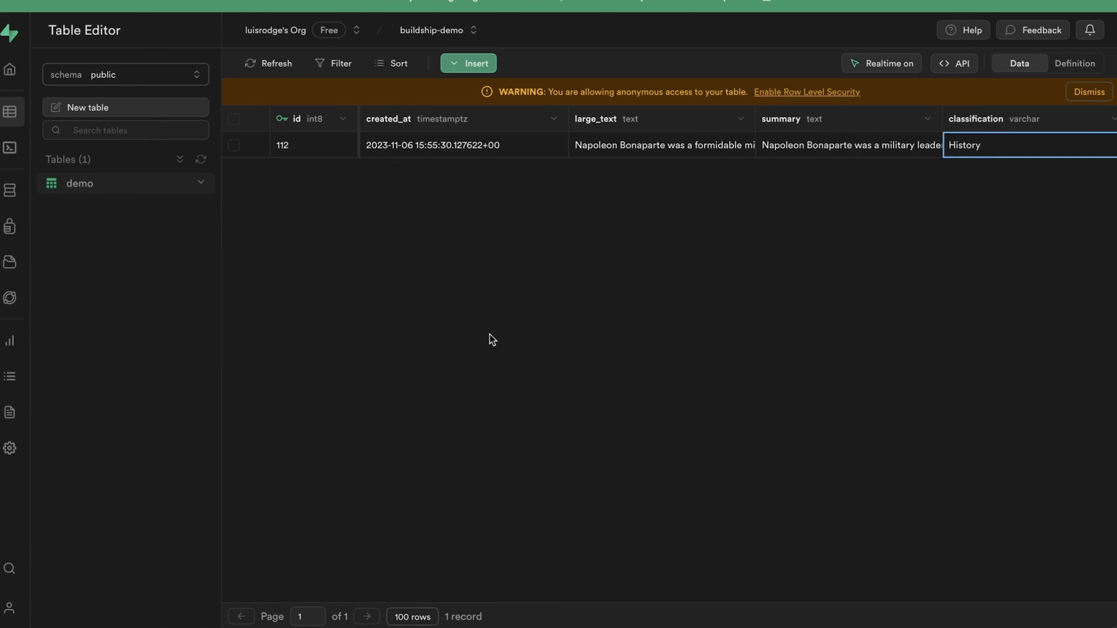
Insert a second text row into demo, which gets classified as Literature
left_click(468, 63)
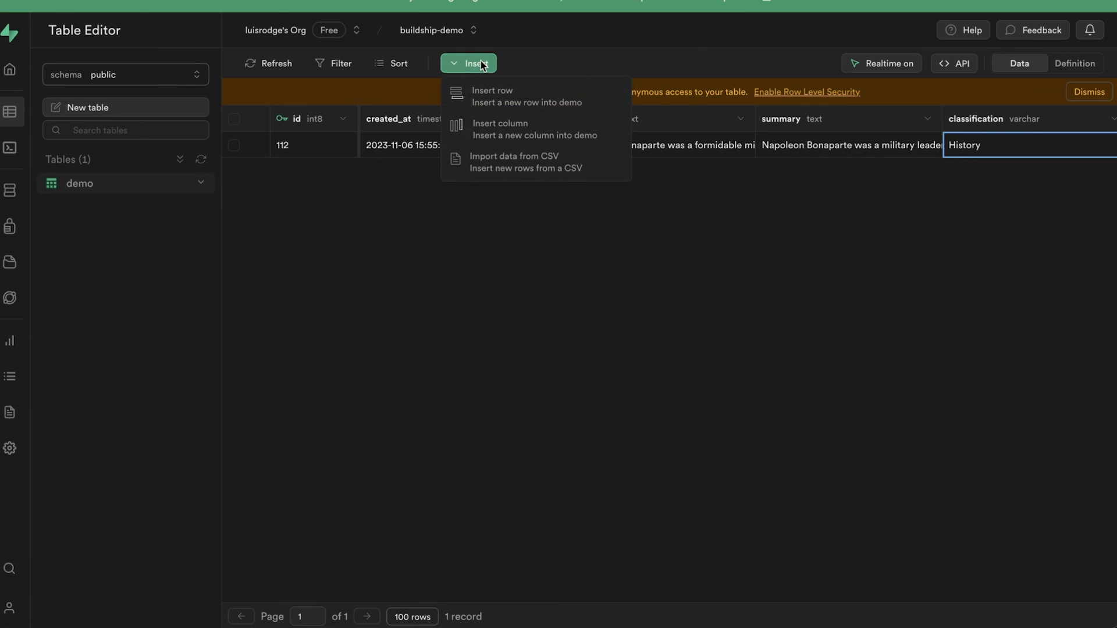
left_click(490, 96)
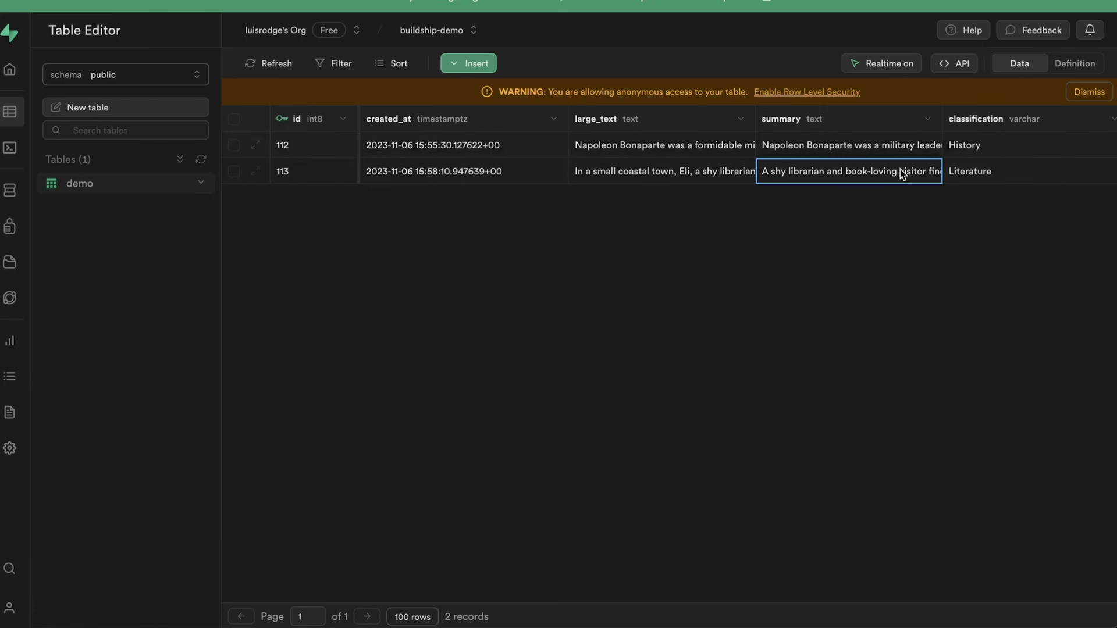
mouse_move(957, 179)
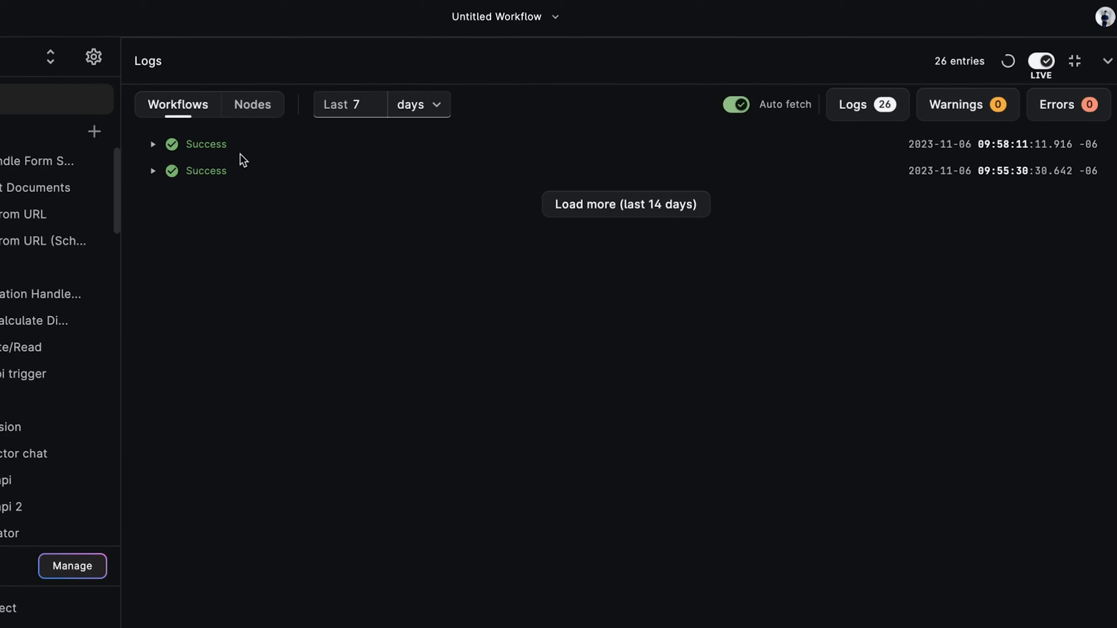
mouse_move(270, 159)
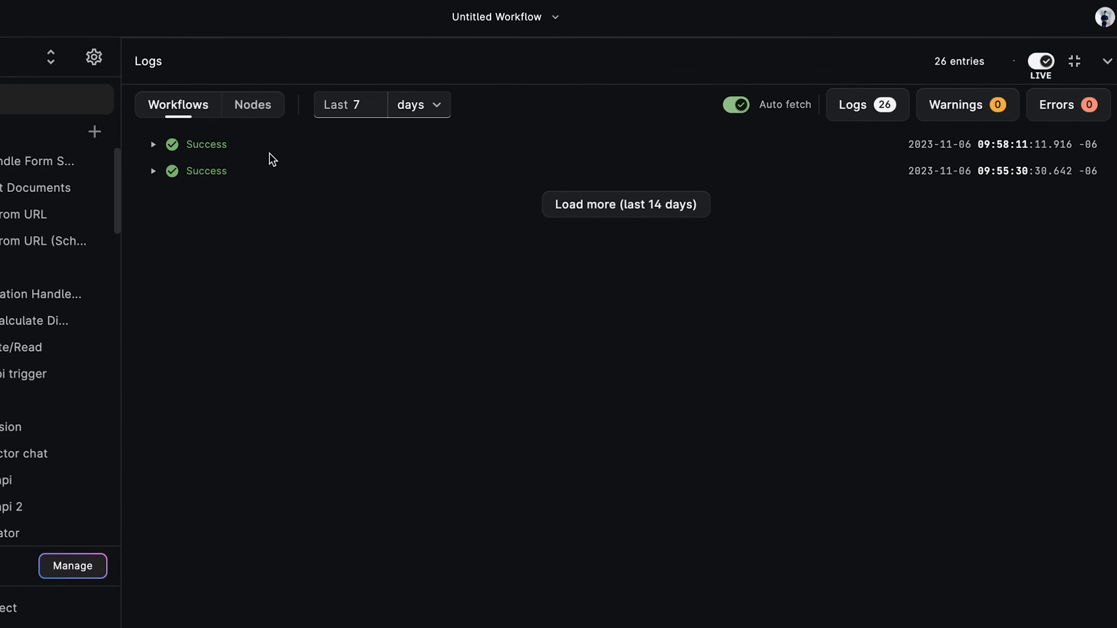
View the workflow logs listing two Success runs
left_click(251, 104)
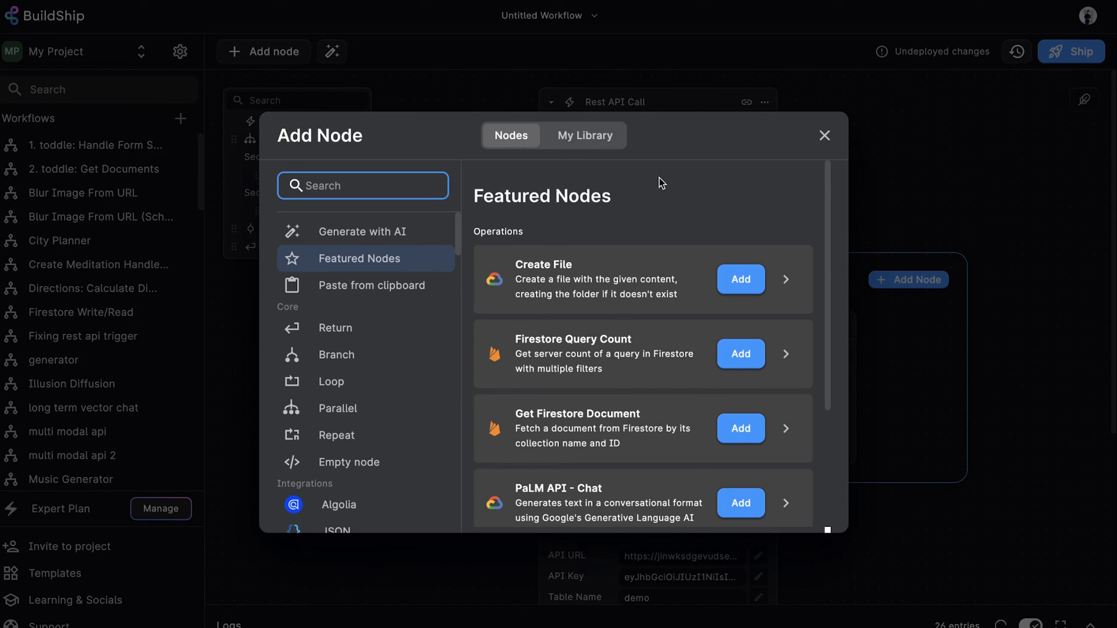
left_click(362, 230)
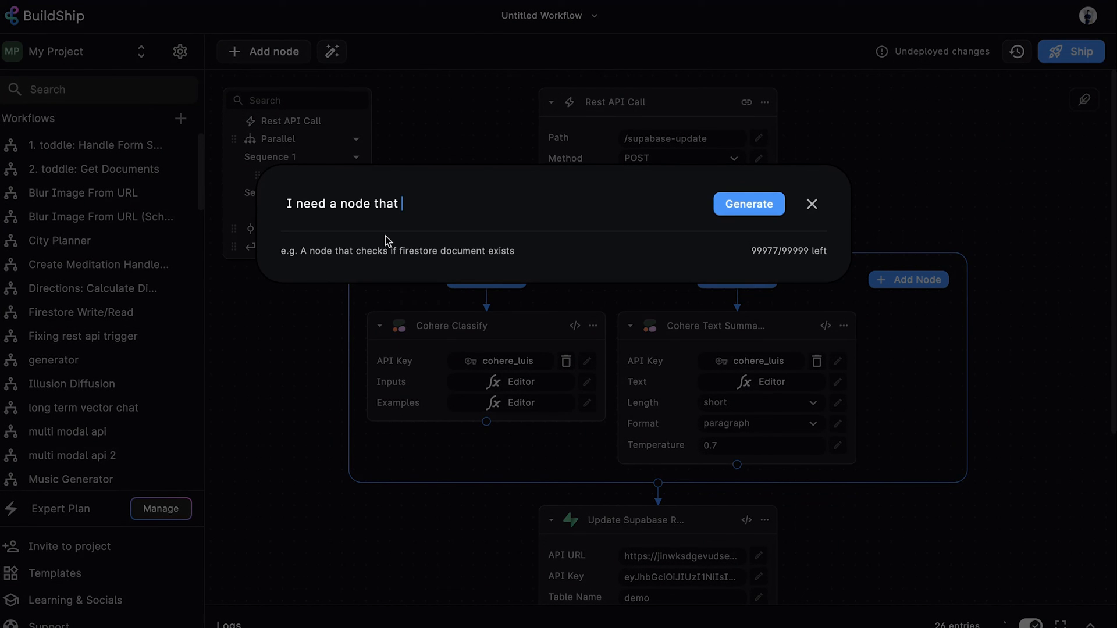
mouse_move(475, 229)
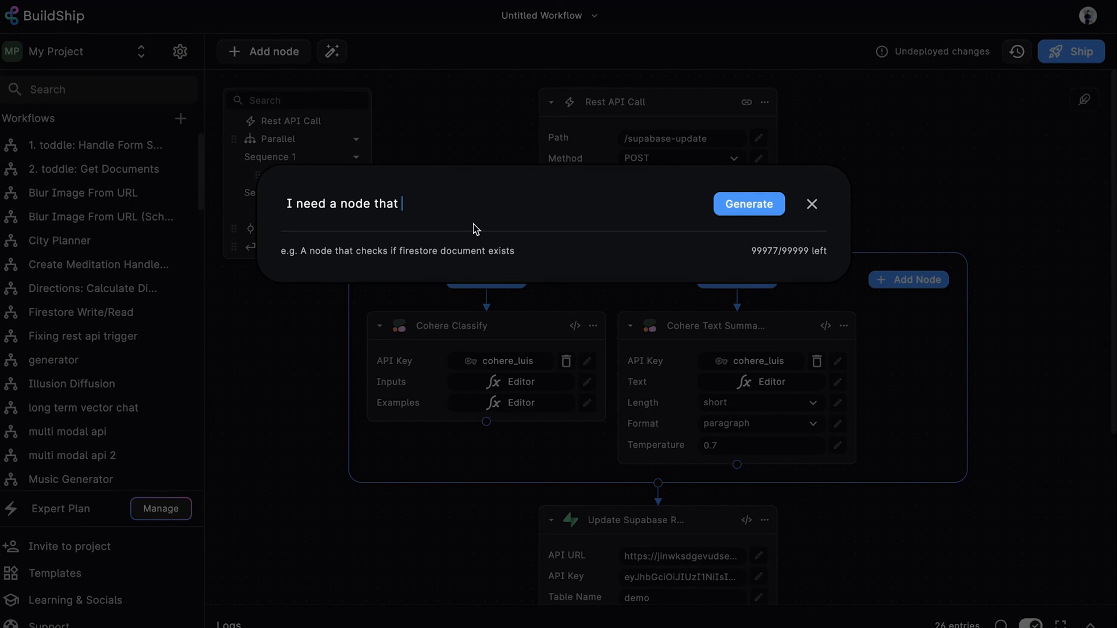
mouse_move(517, 215)
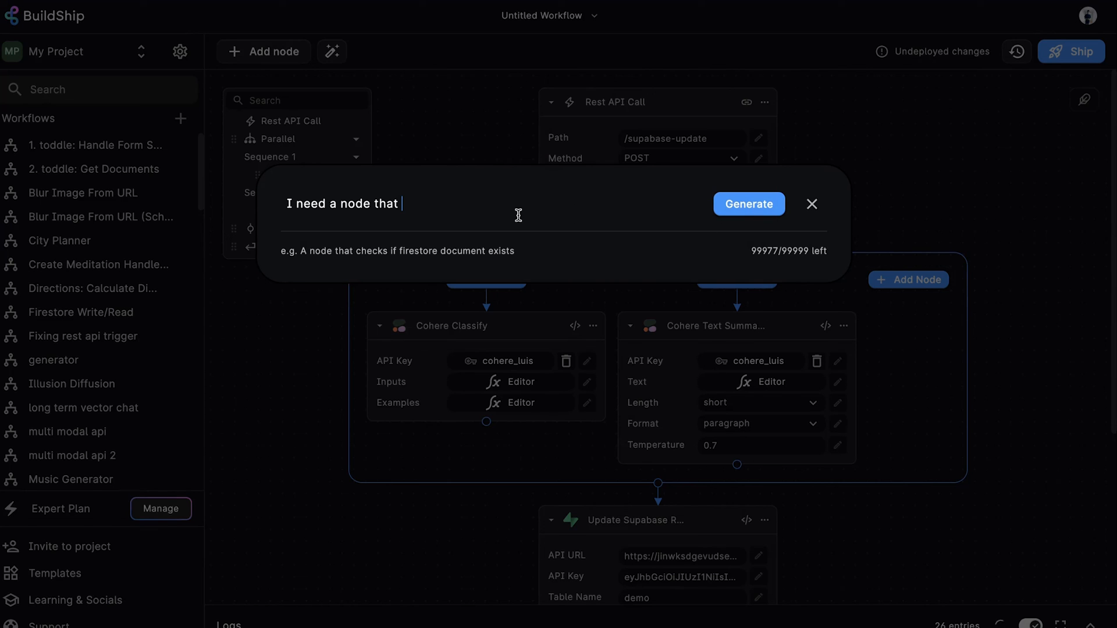
left_click(811, 205)
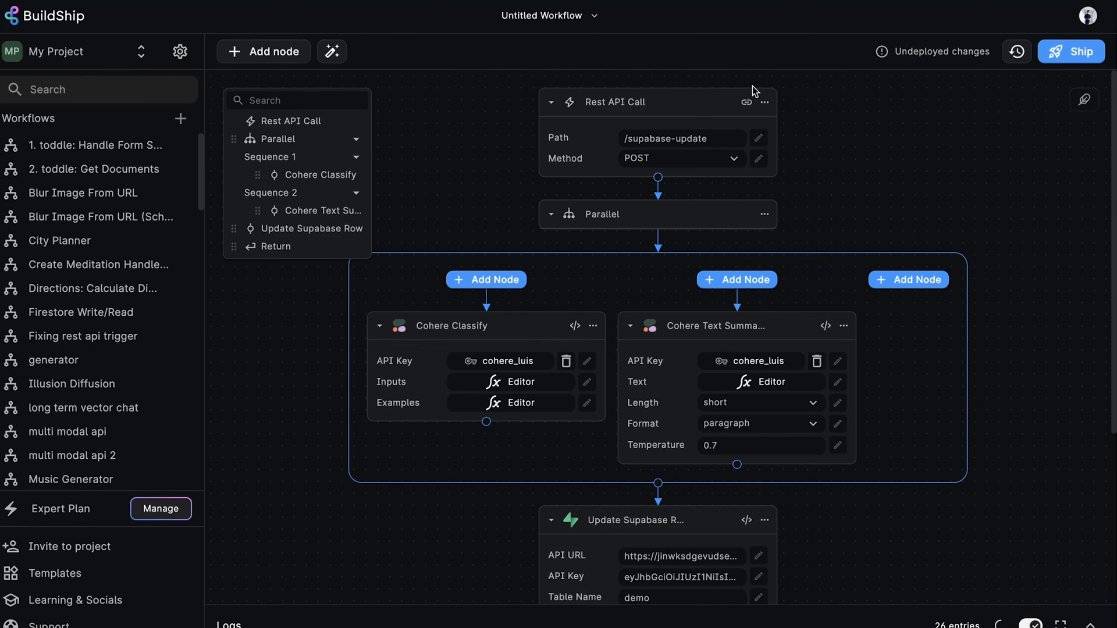